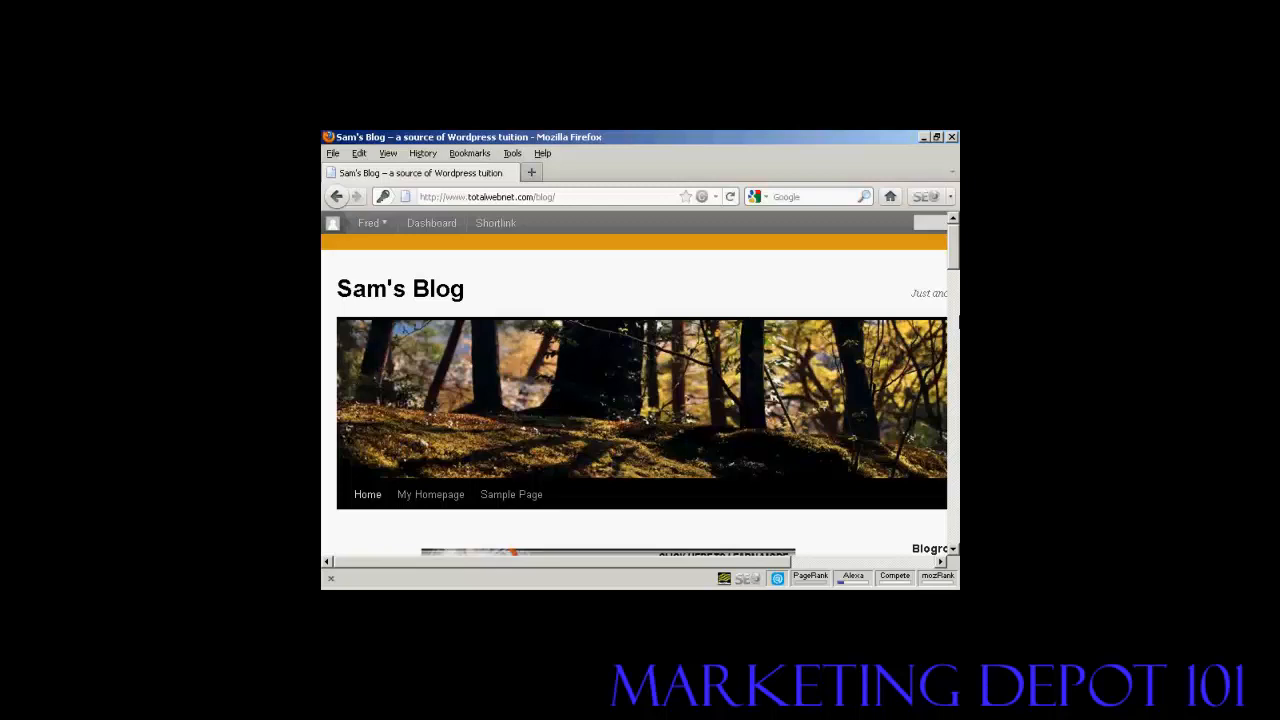
- Scroll down Sam's Blog front page to the 'What's the best online forum?' post
left_click(369, 222)
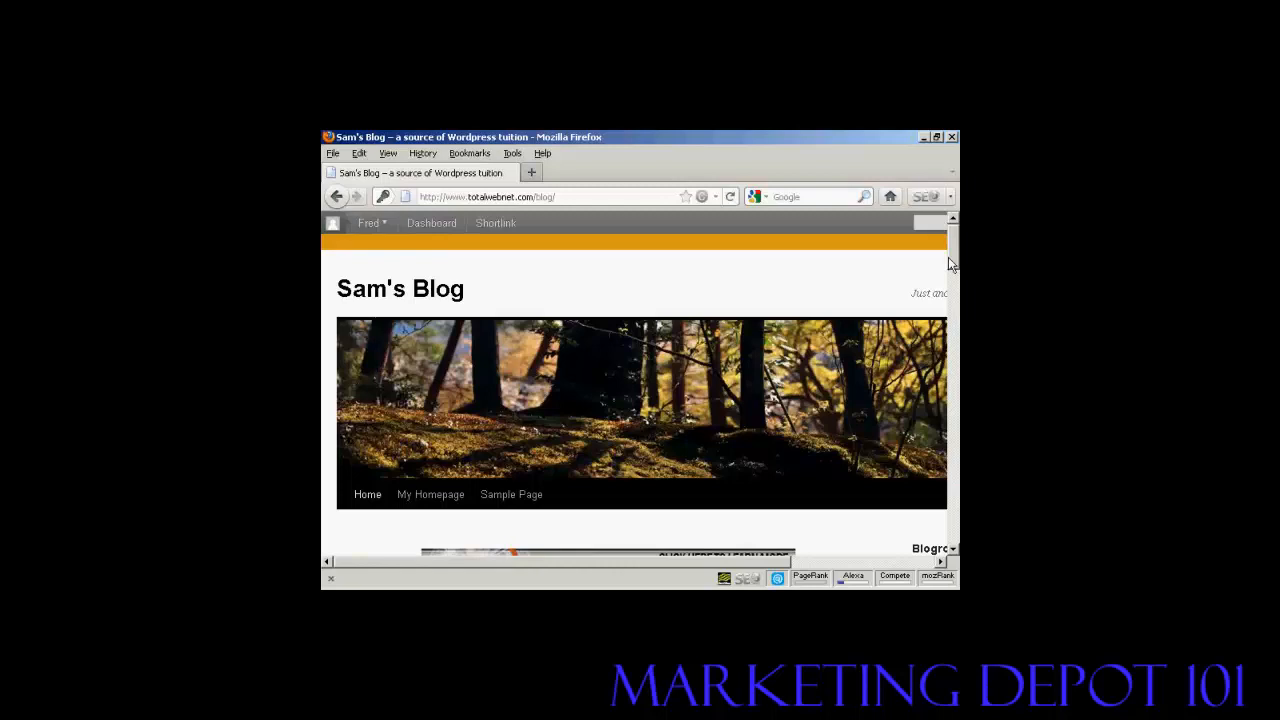
scroll("down", 3)
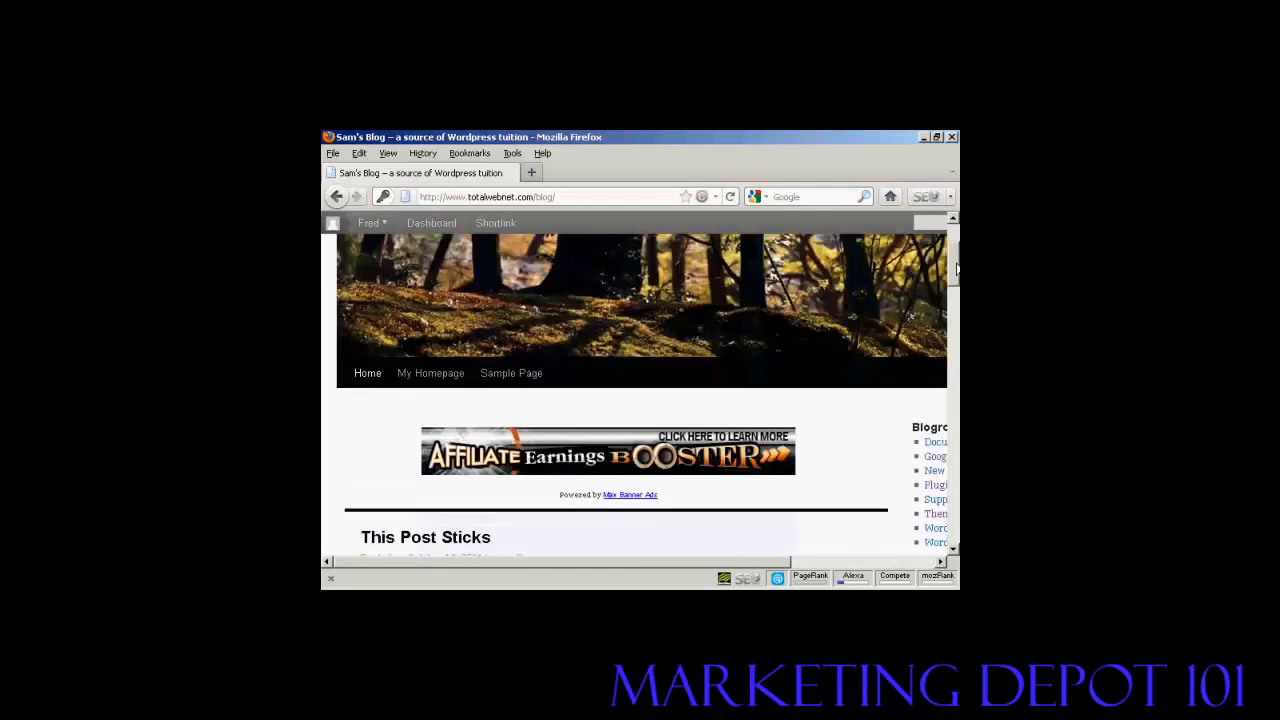
scroll("down", 3)
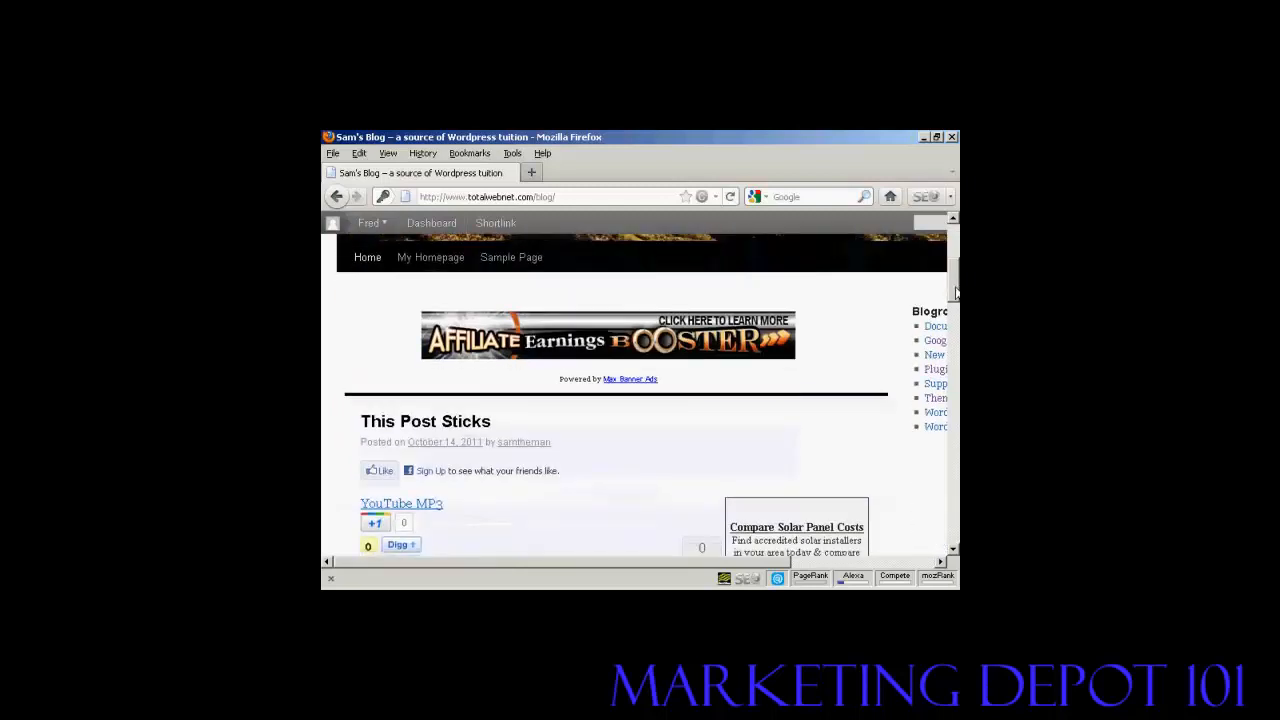
scroll("down", 3)
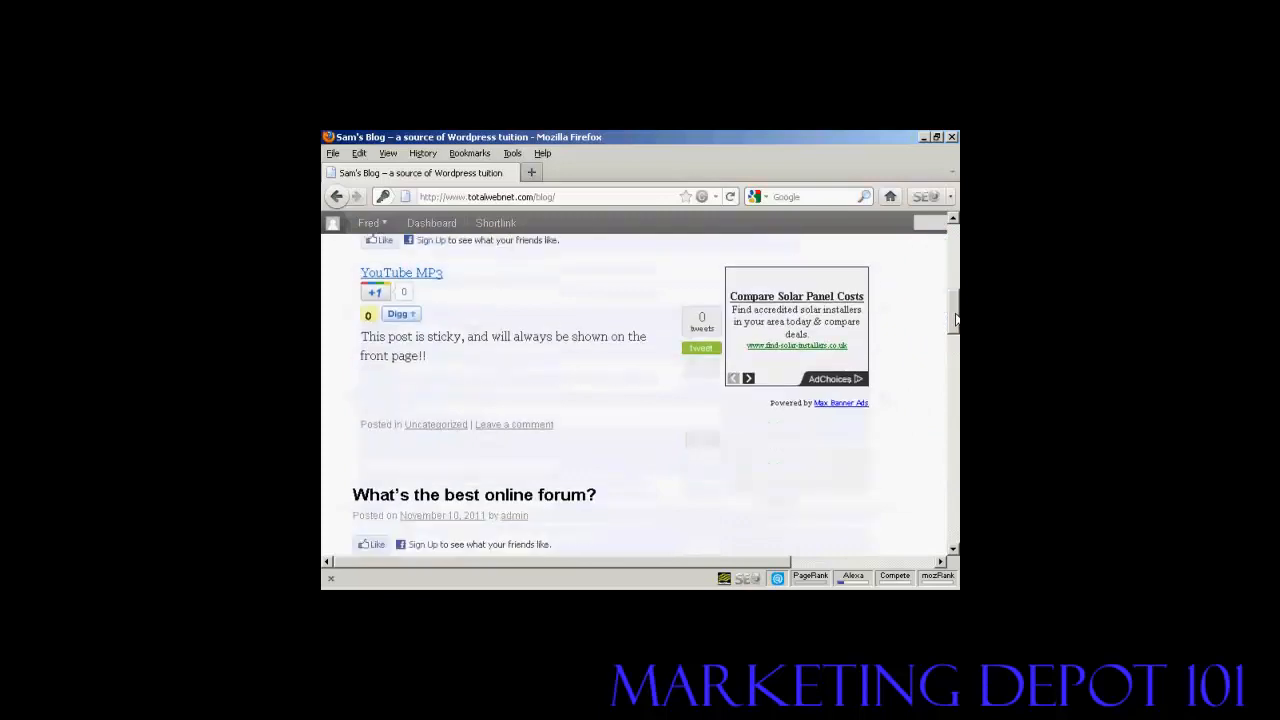
scroll("down", 3)
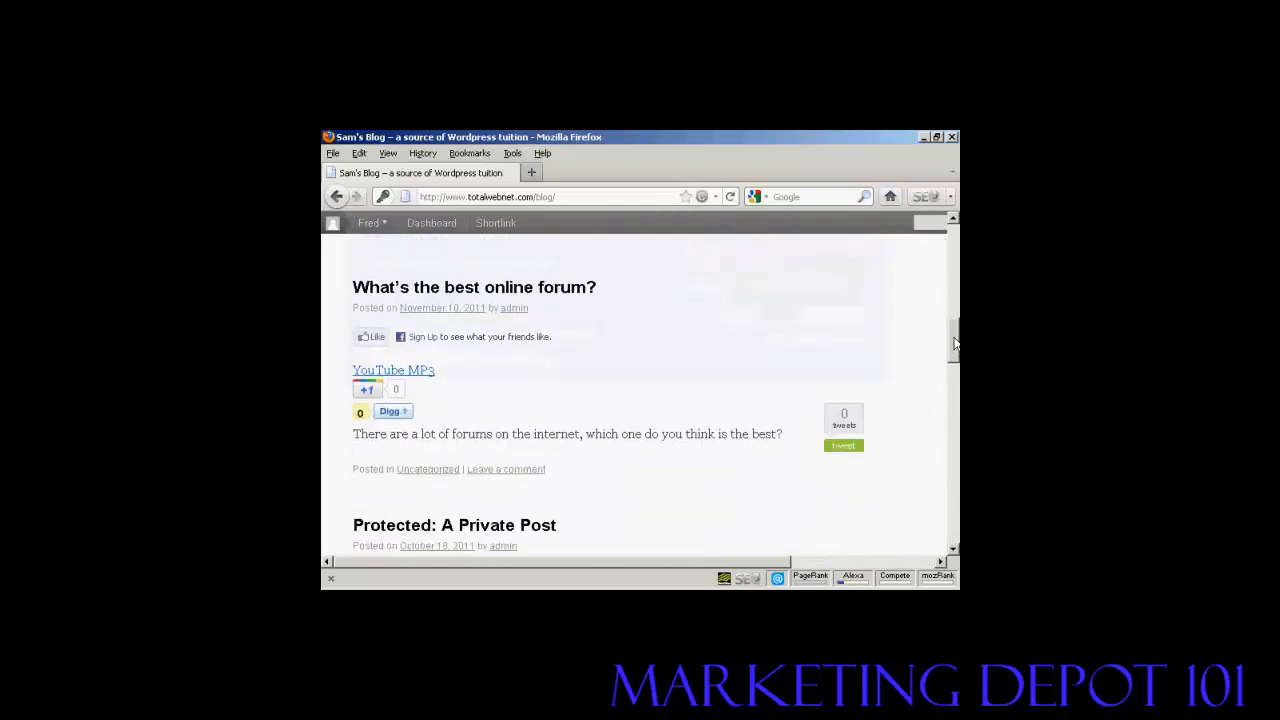
scroll("down", 3)
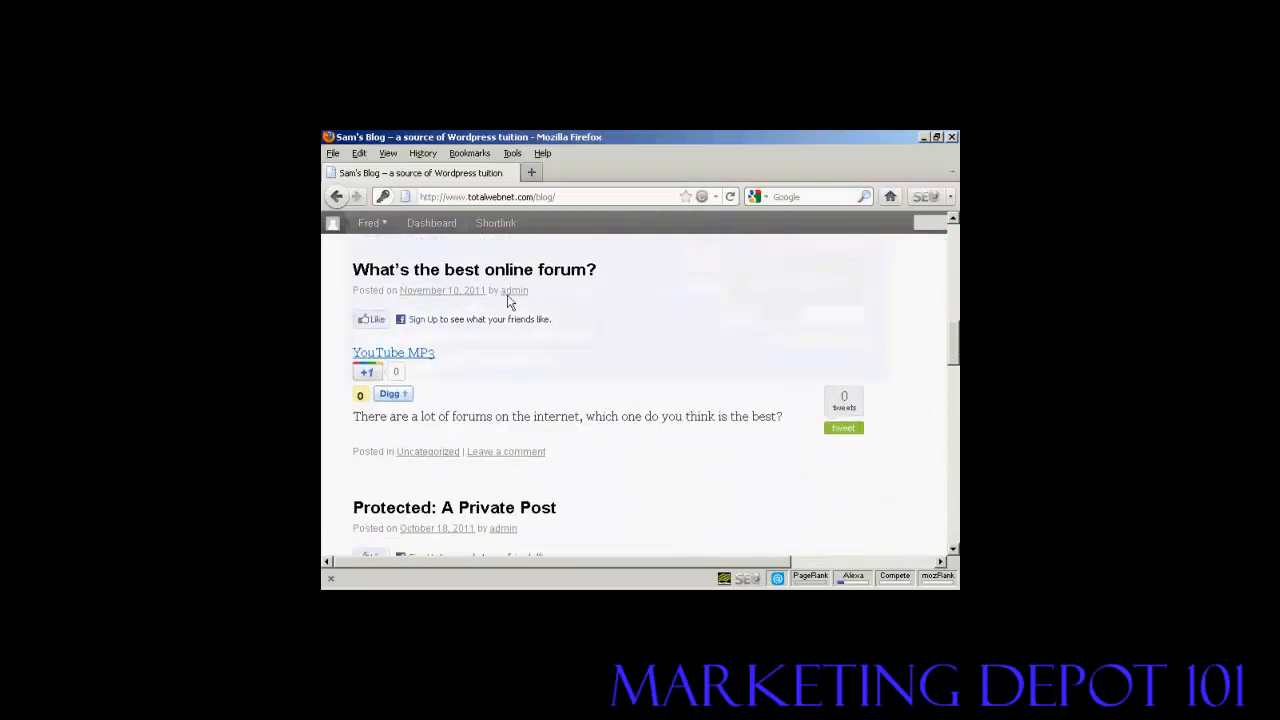
mouse_move(600, 278)
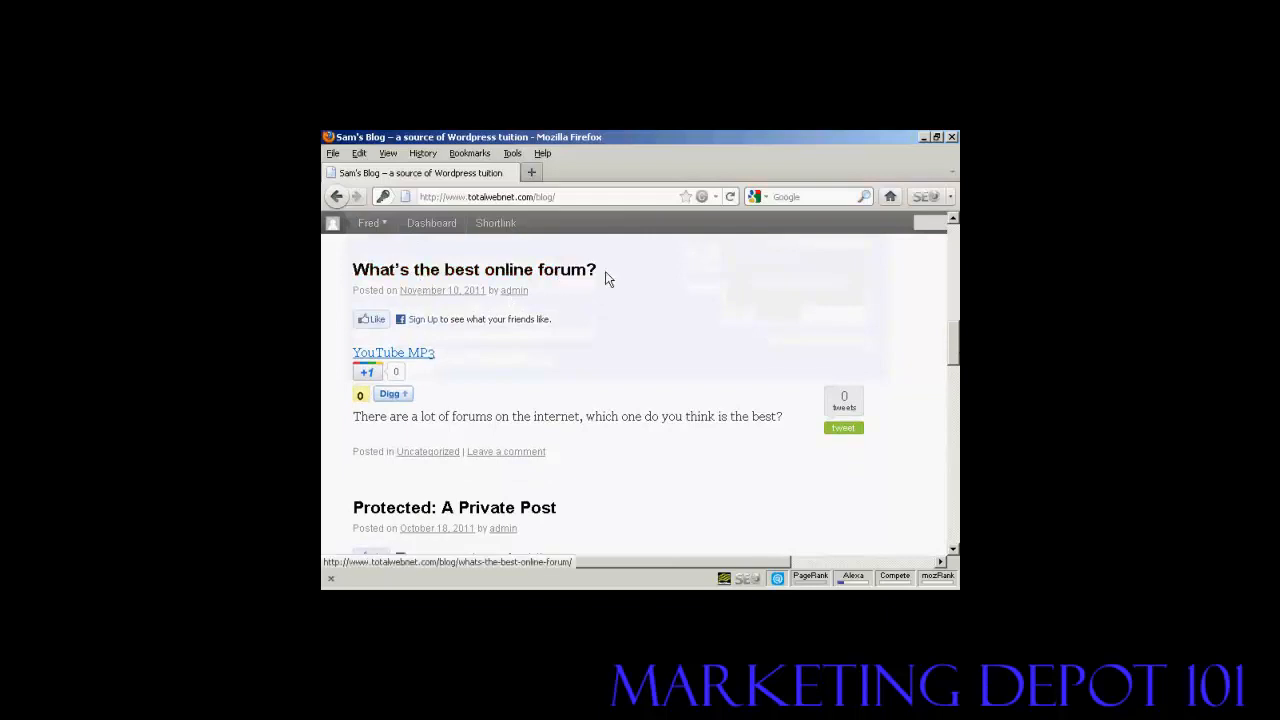
mouse_move(506, 451)
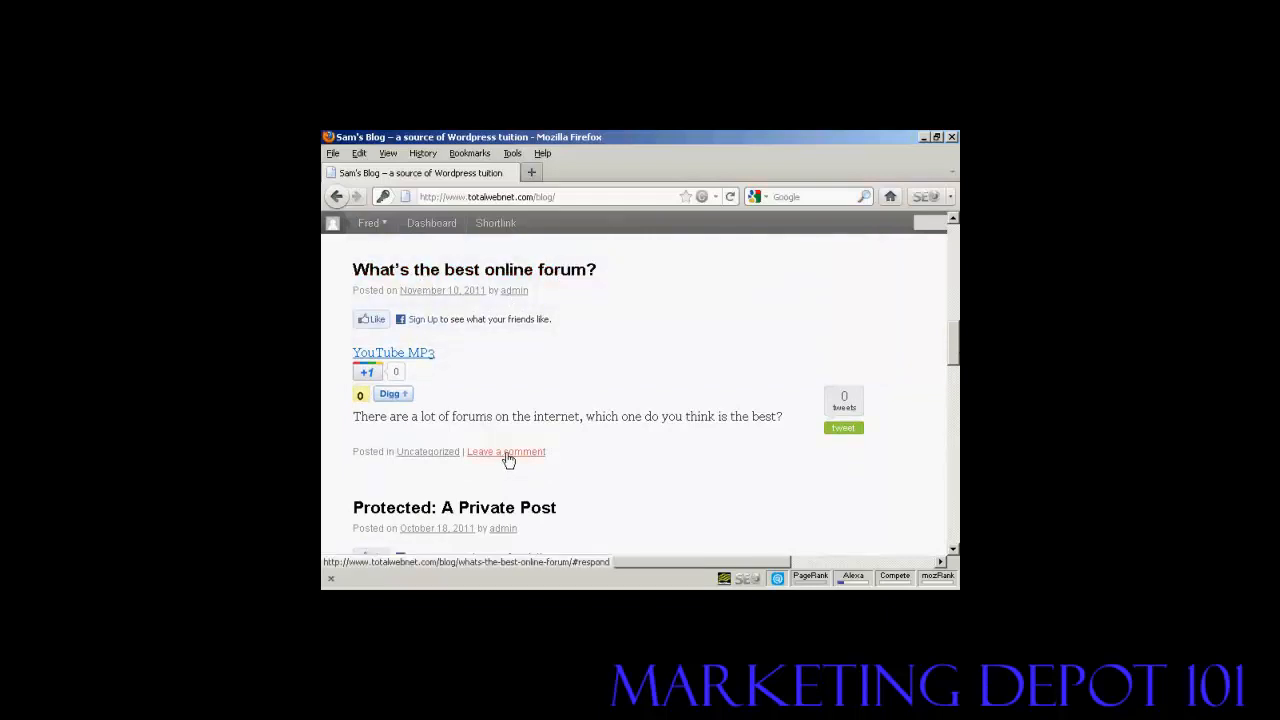
mouse_move(533, 458)
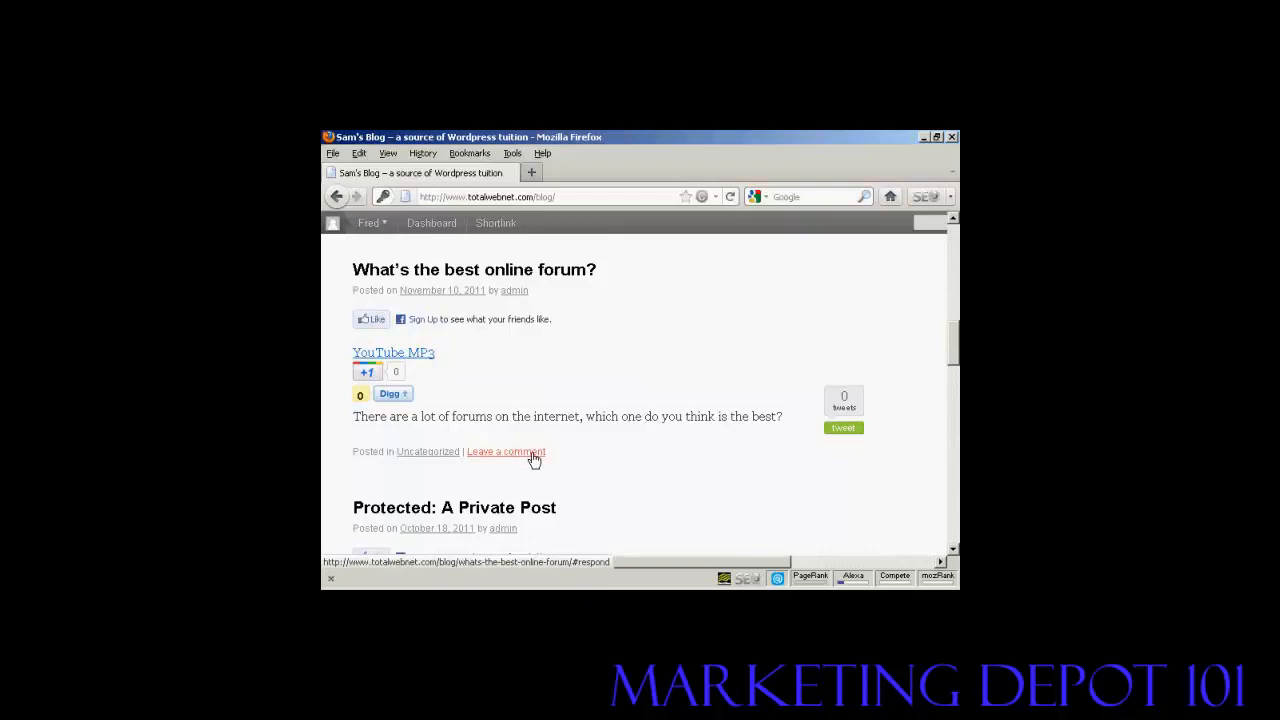
- Open 'Leave a comment' on the forum post and scroll to the Leave a Reply form
left_click(505, 451)
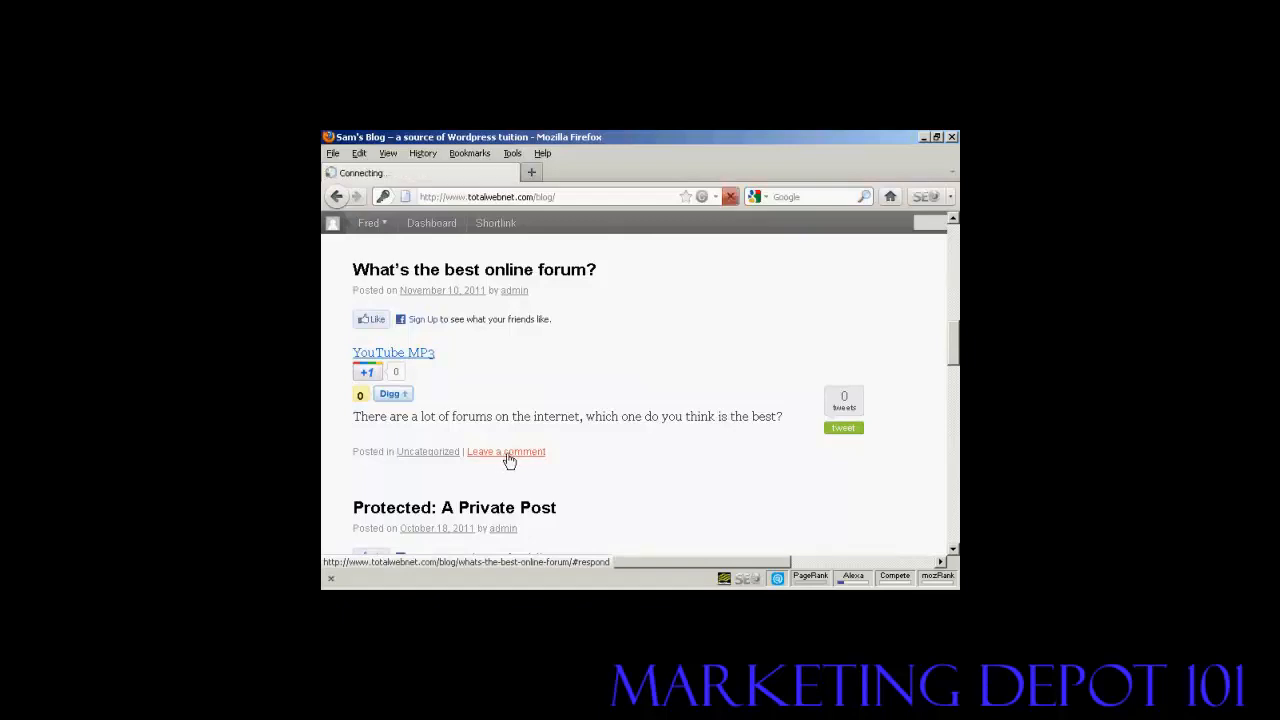
left_click(506, 451)
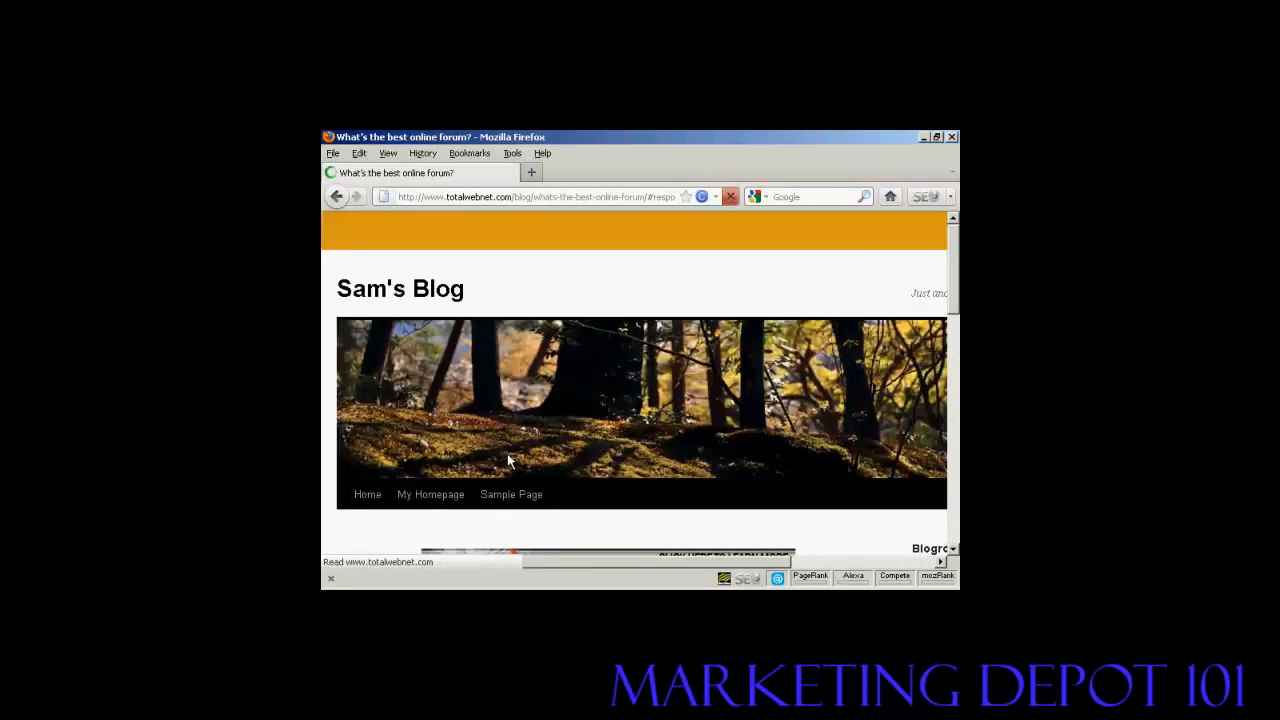
scroll("down", 3)
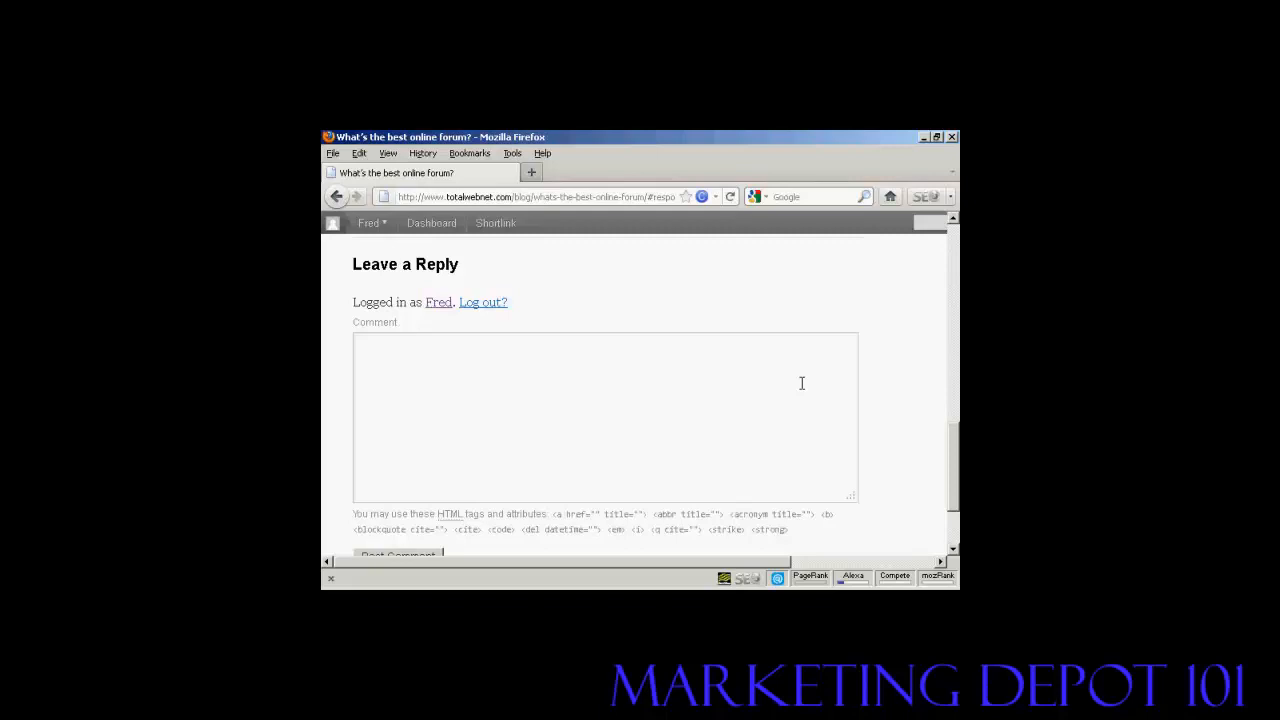
mouse_move(894, 374)
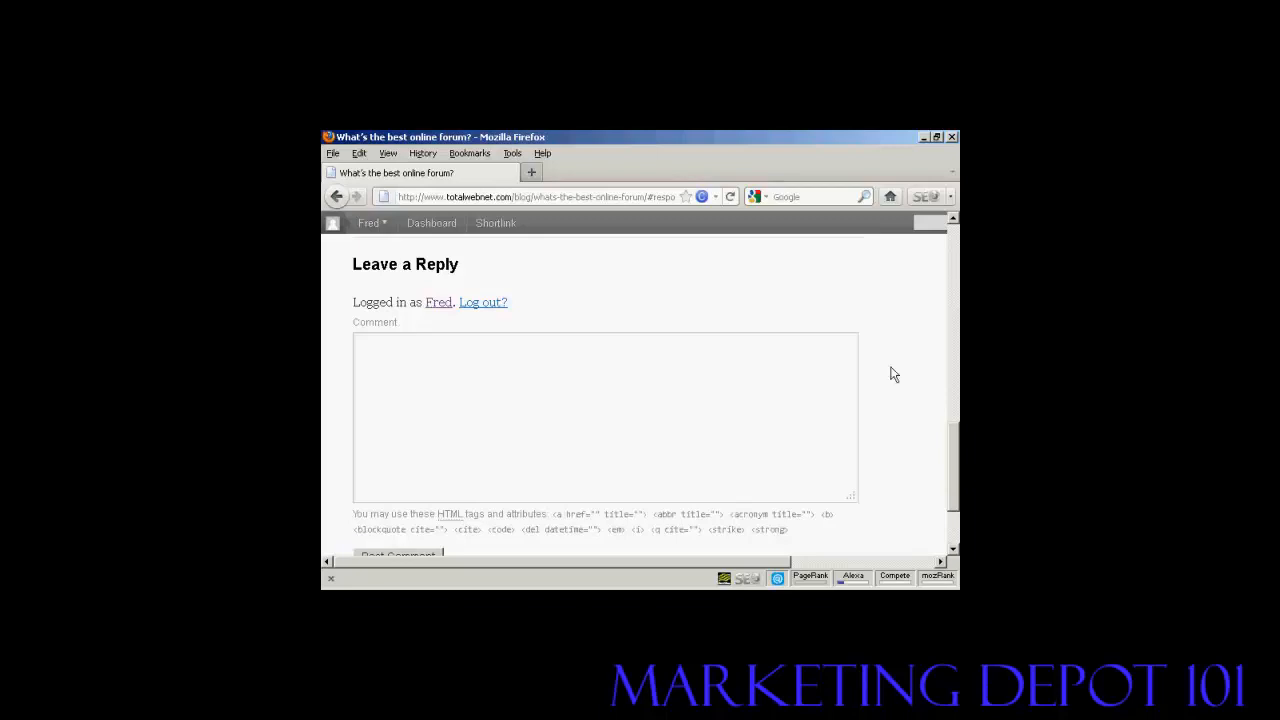
scroll("down", 3)
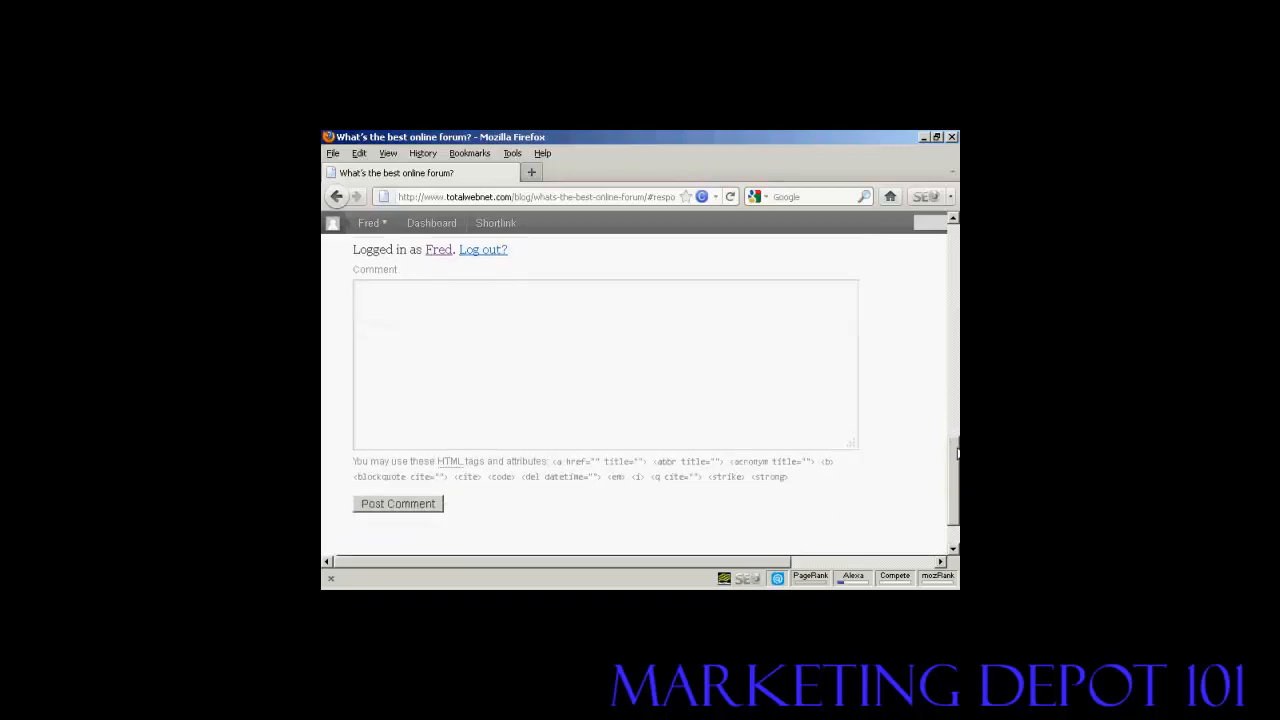
scroll("up", 3)
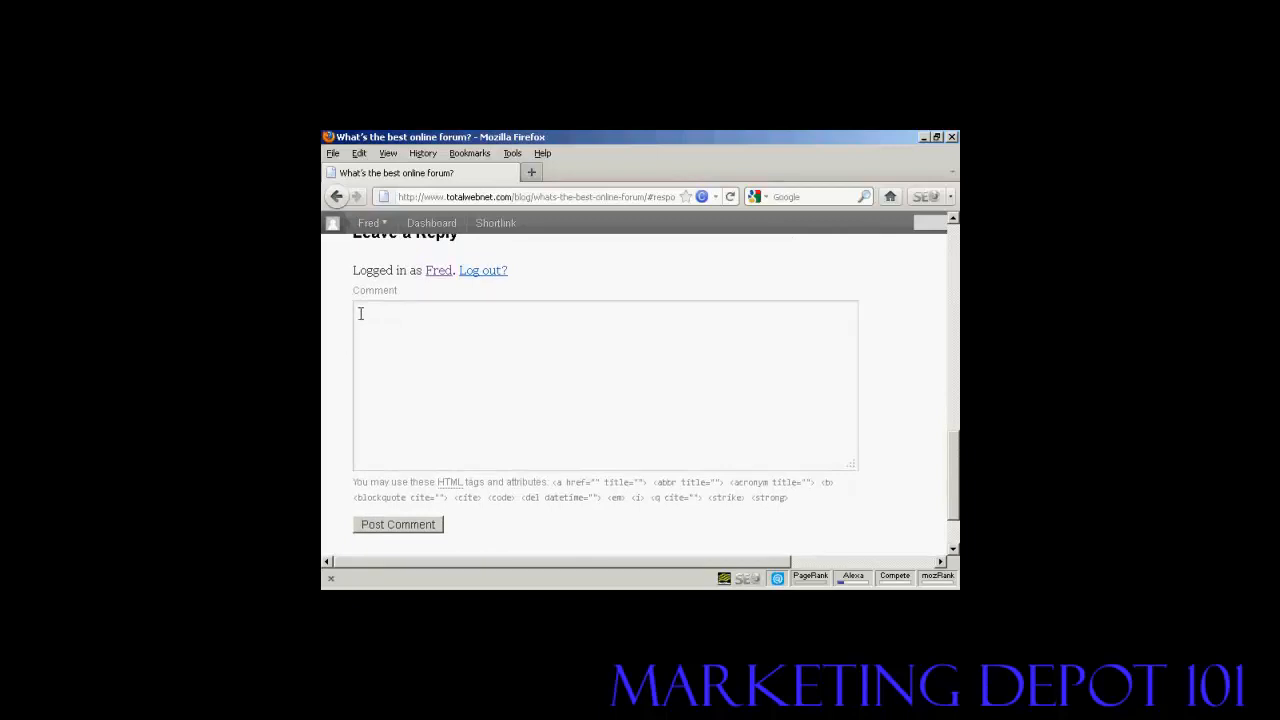
- Type 'I think the Warrior Forum is the best!' and a '<' in the Comment box
type("I think the Warrior Forum is the best!")
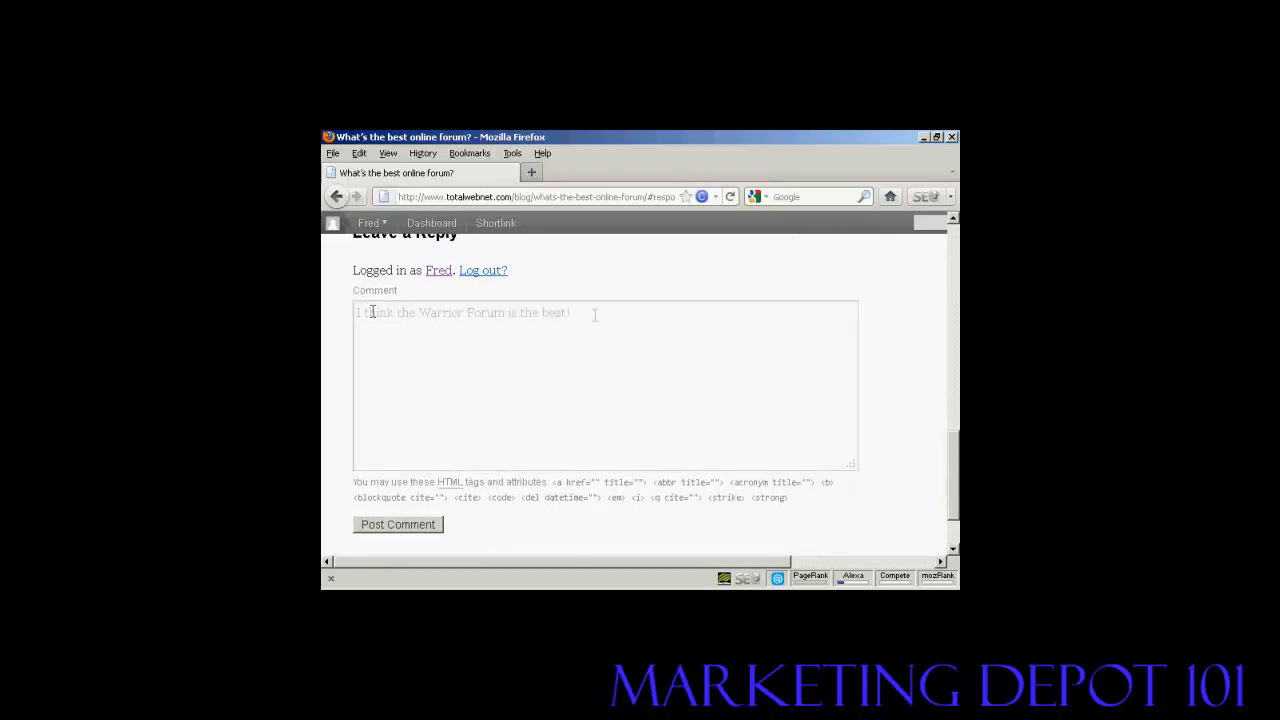
type("I think the Warrior Forum is the best!")
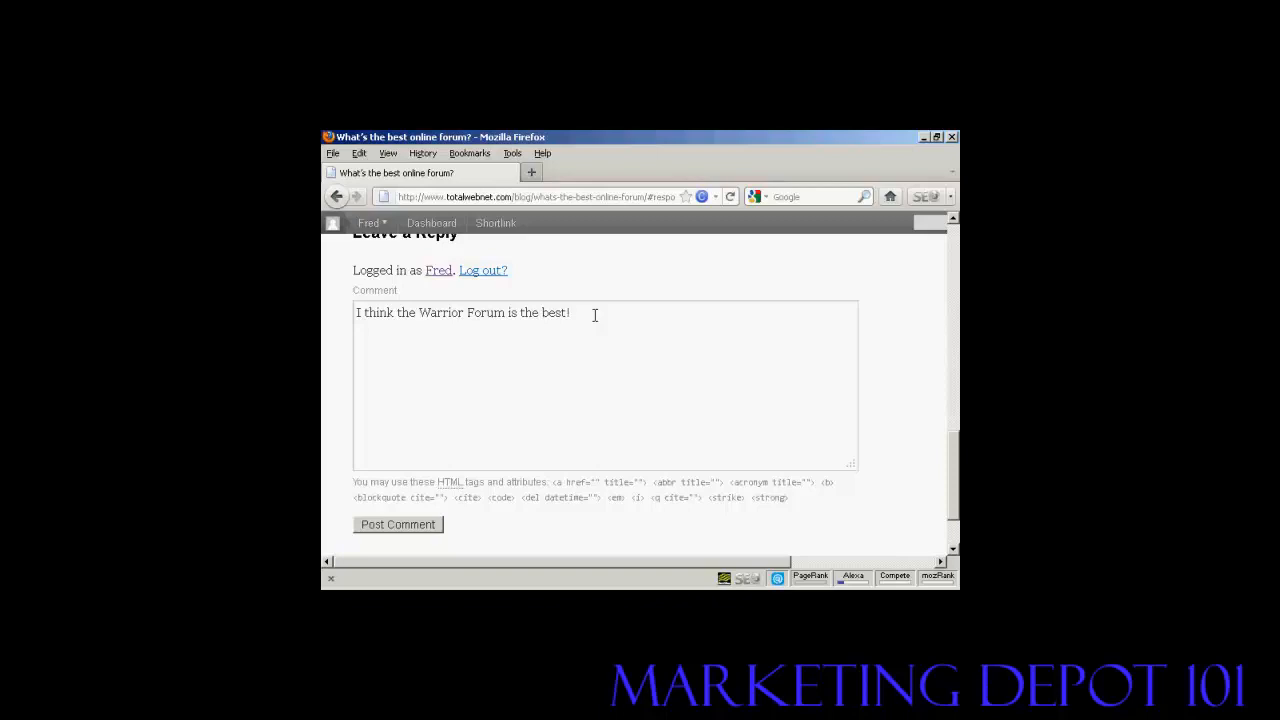
type("<")
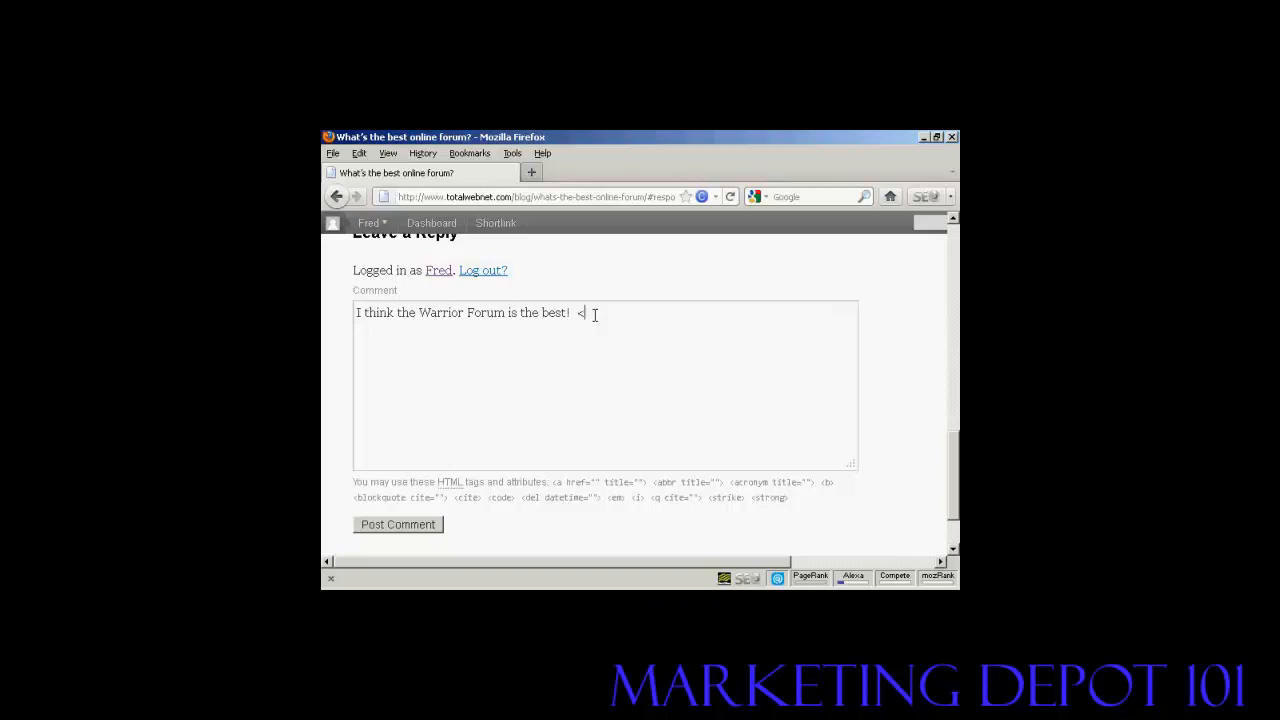
type("a")
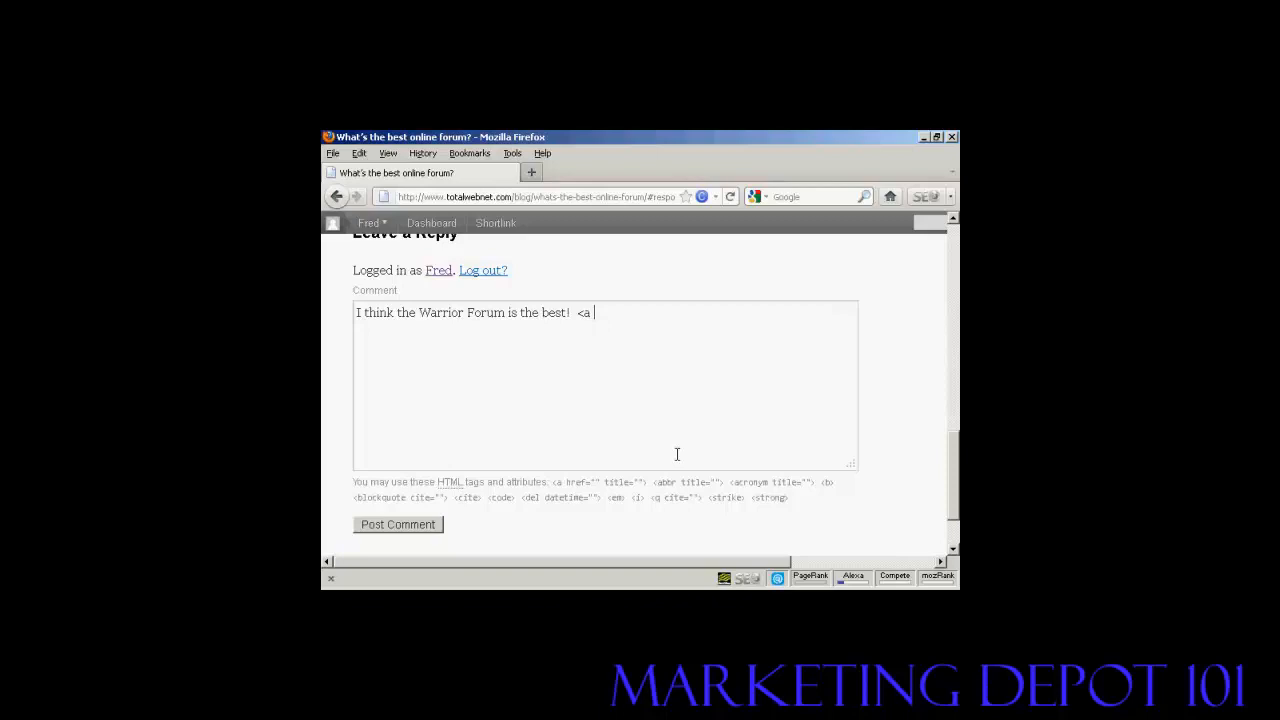
type("href")
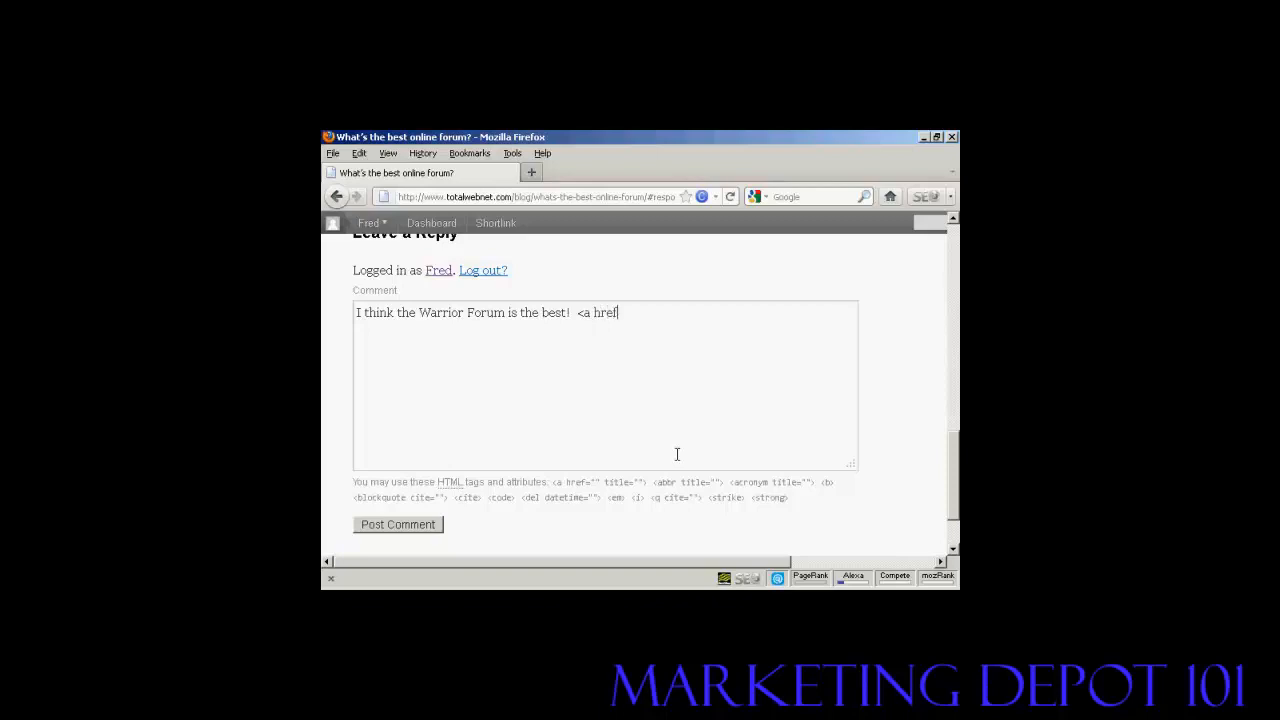
type("=")
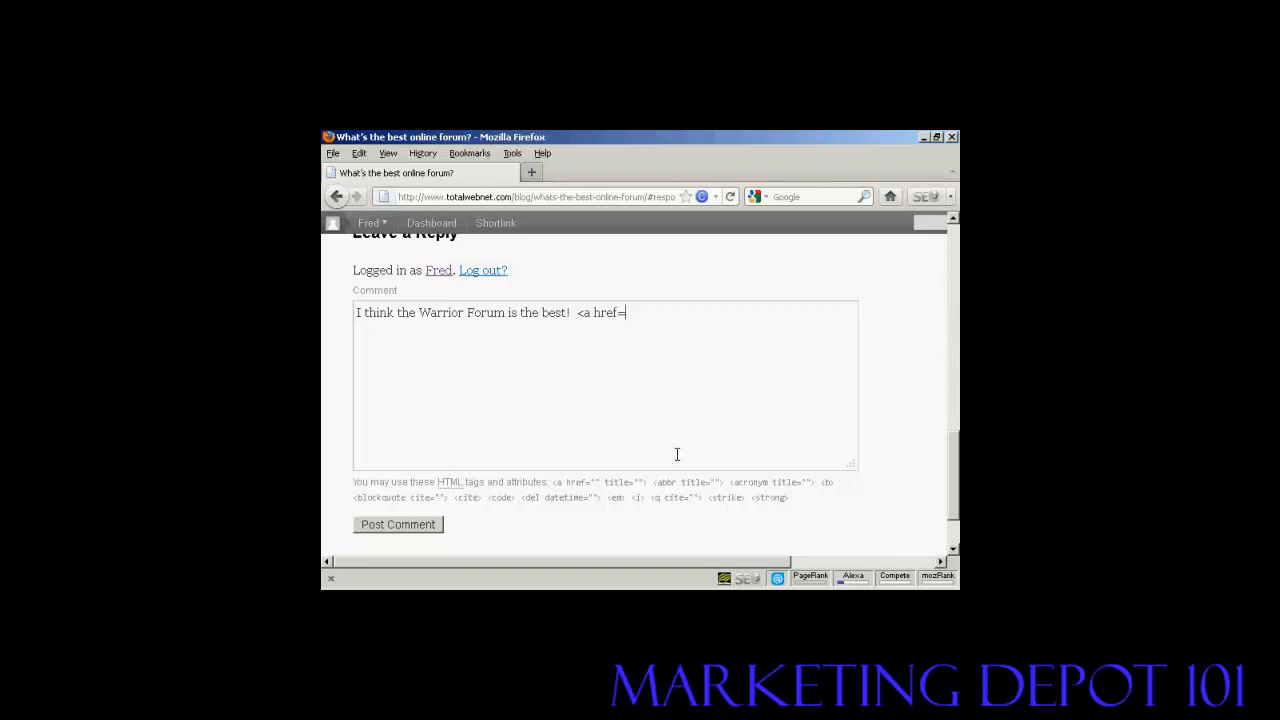
type("\"")
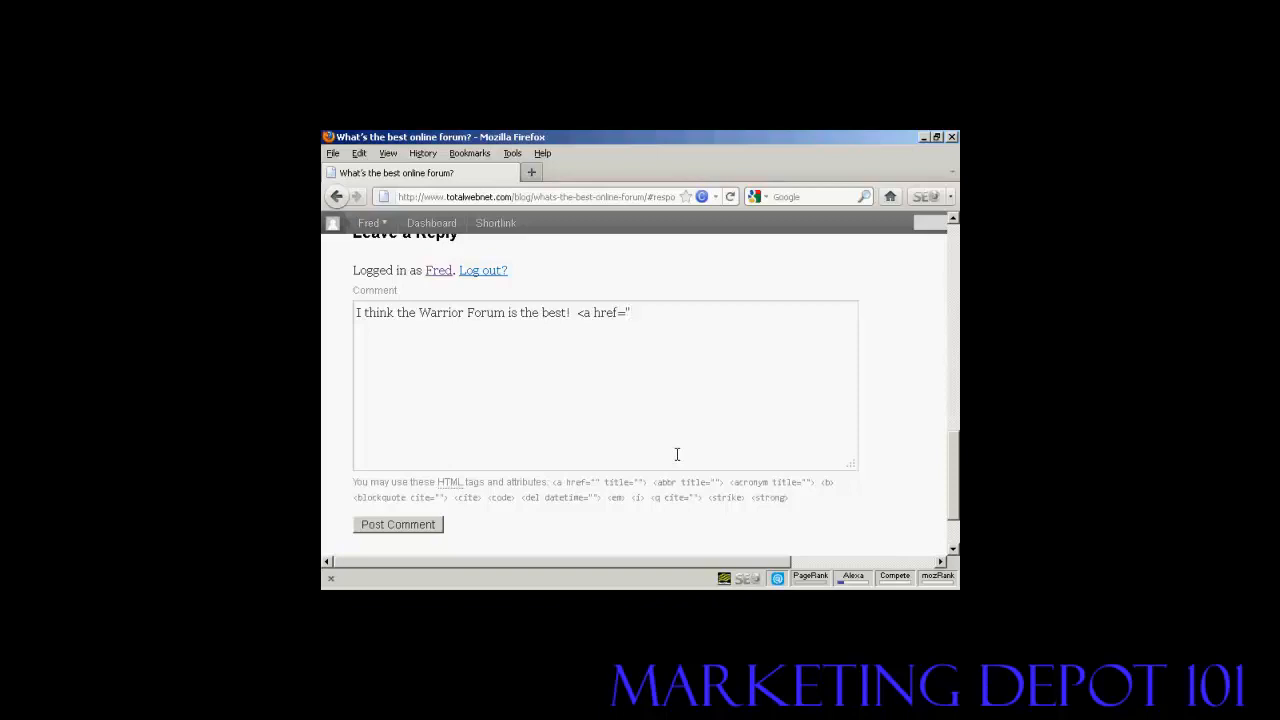
type("ht")
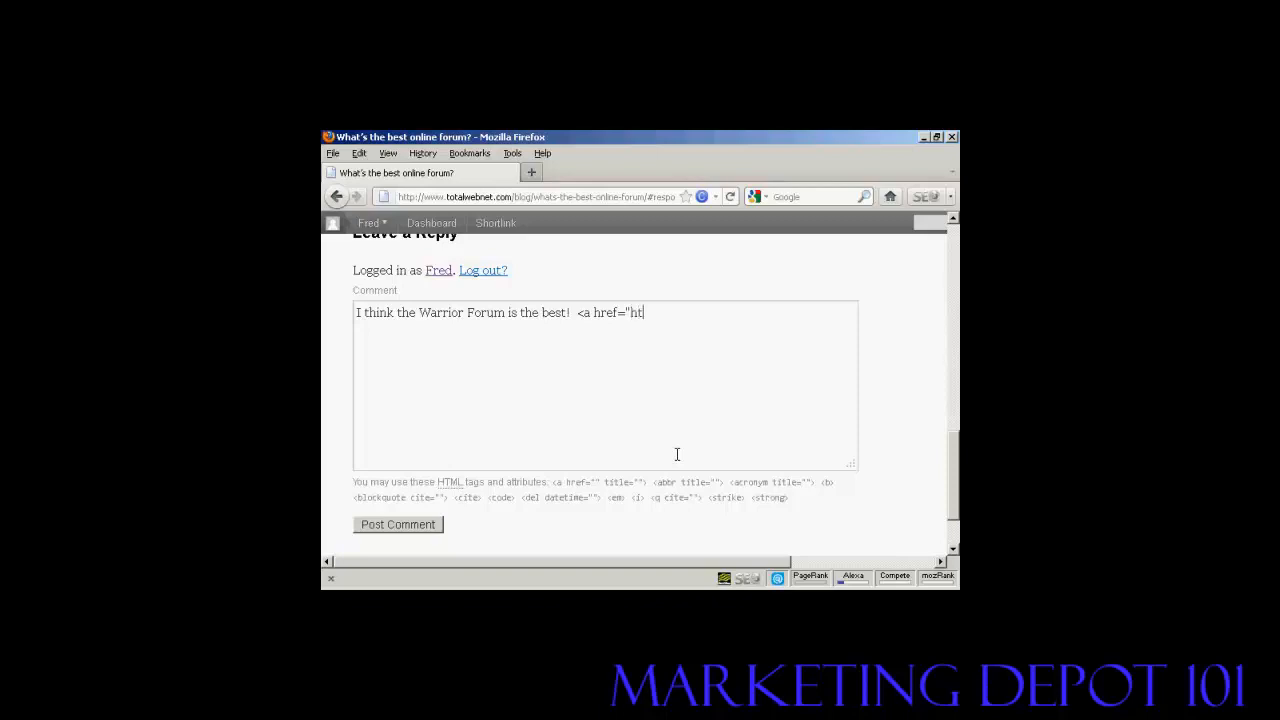
type("tp://")
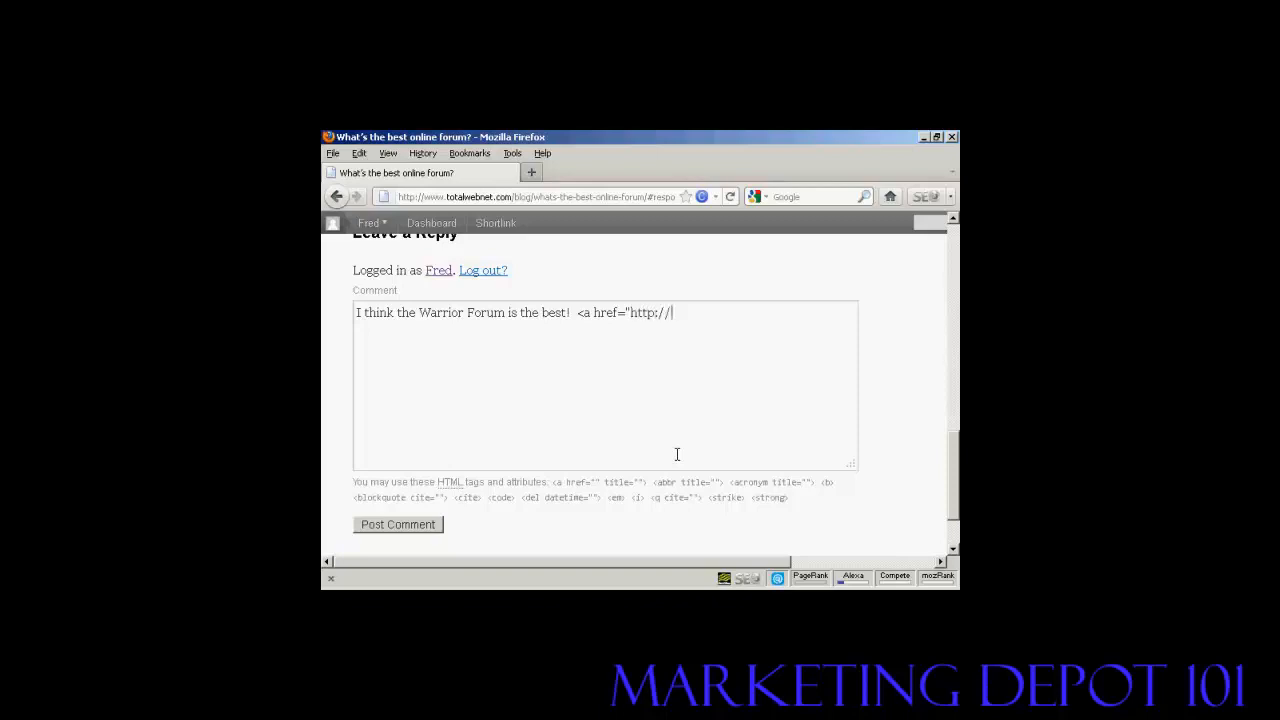
type("www.")
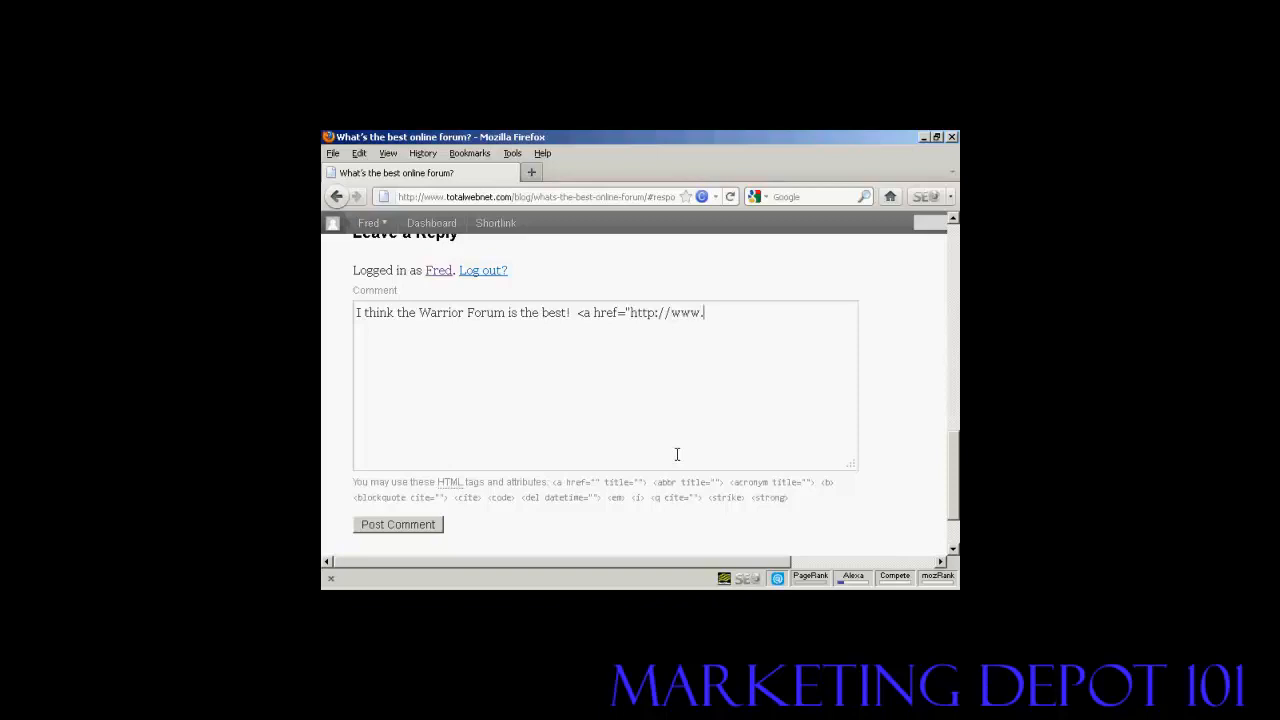
type("warr")
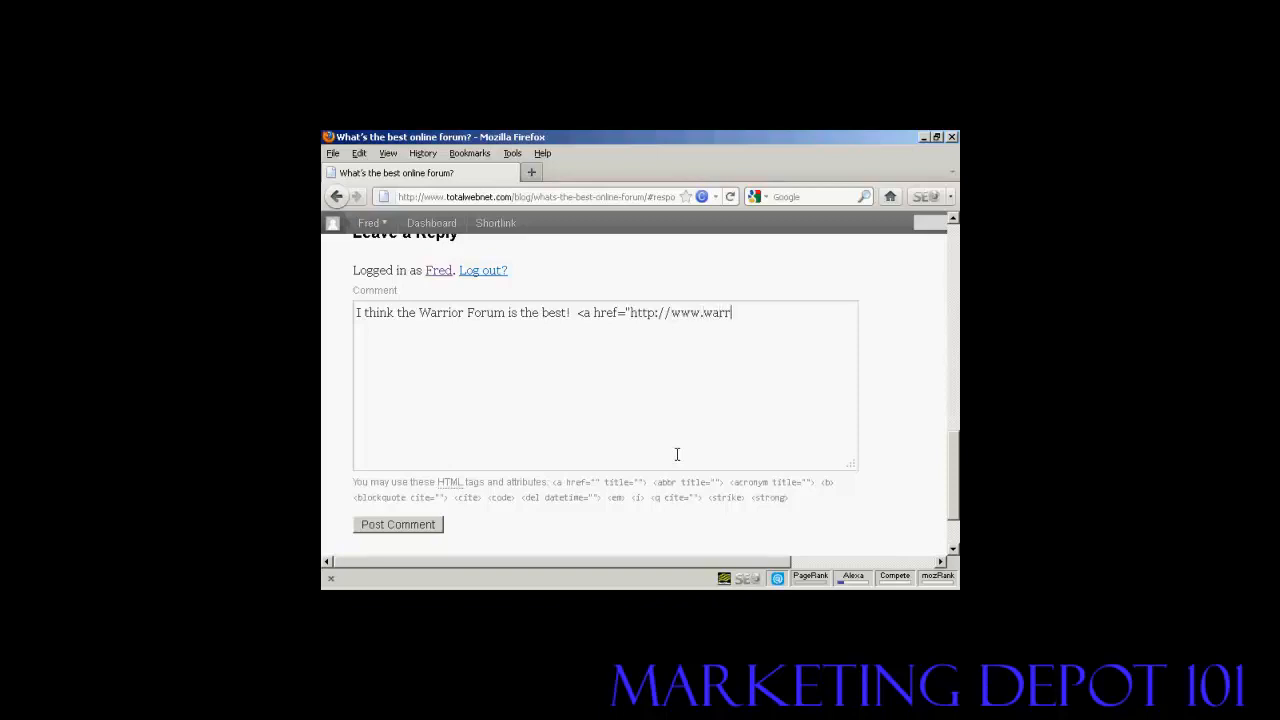
type("iorforu")
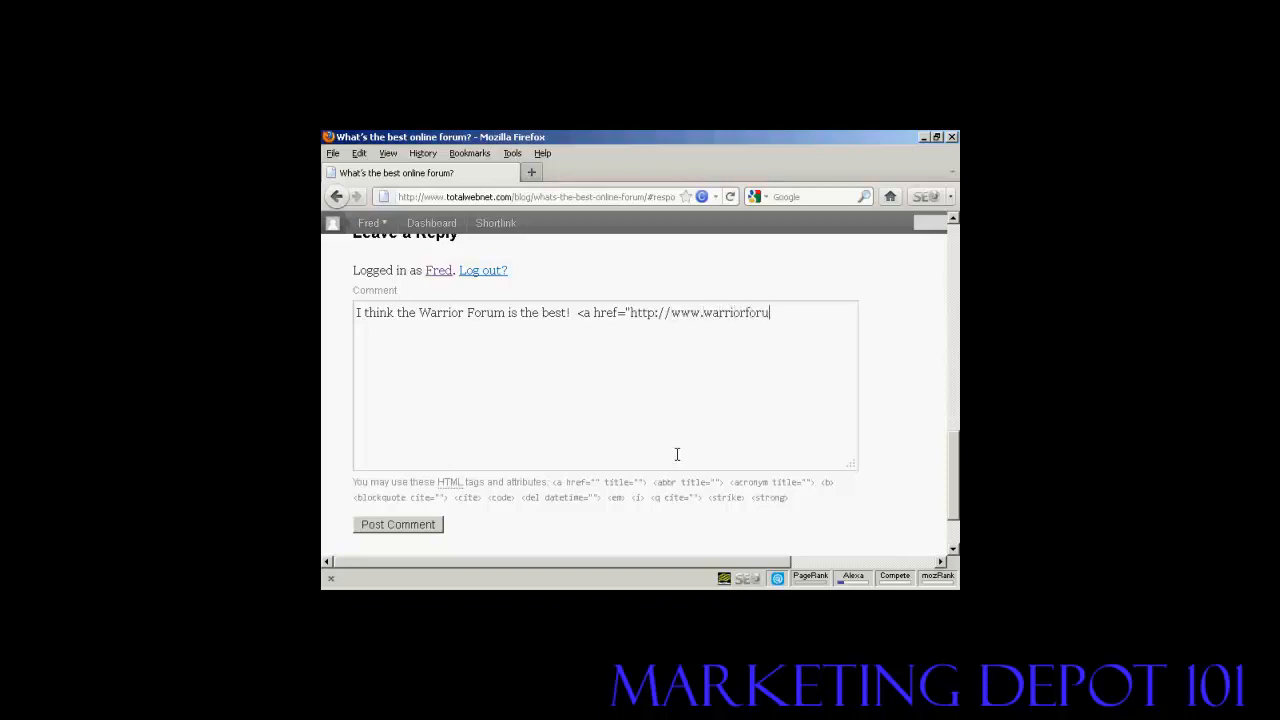
type("m.com")
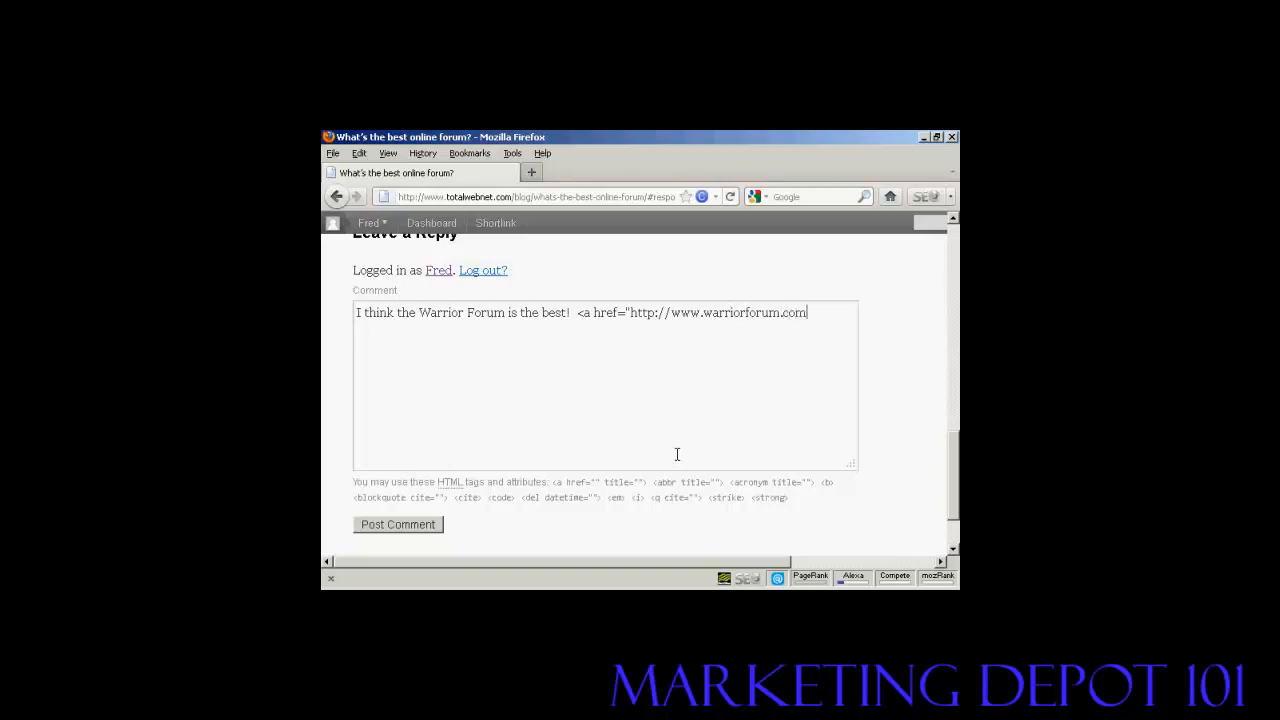
type("\"")
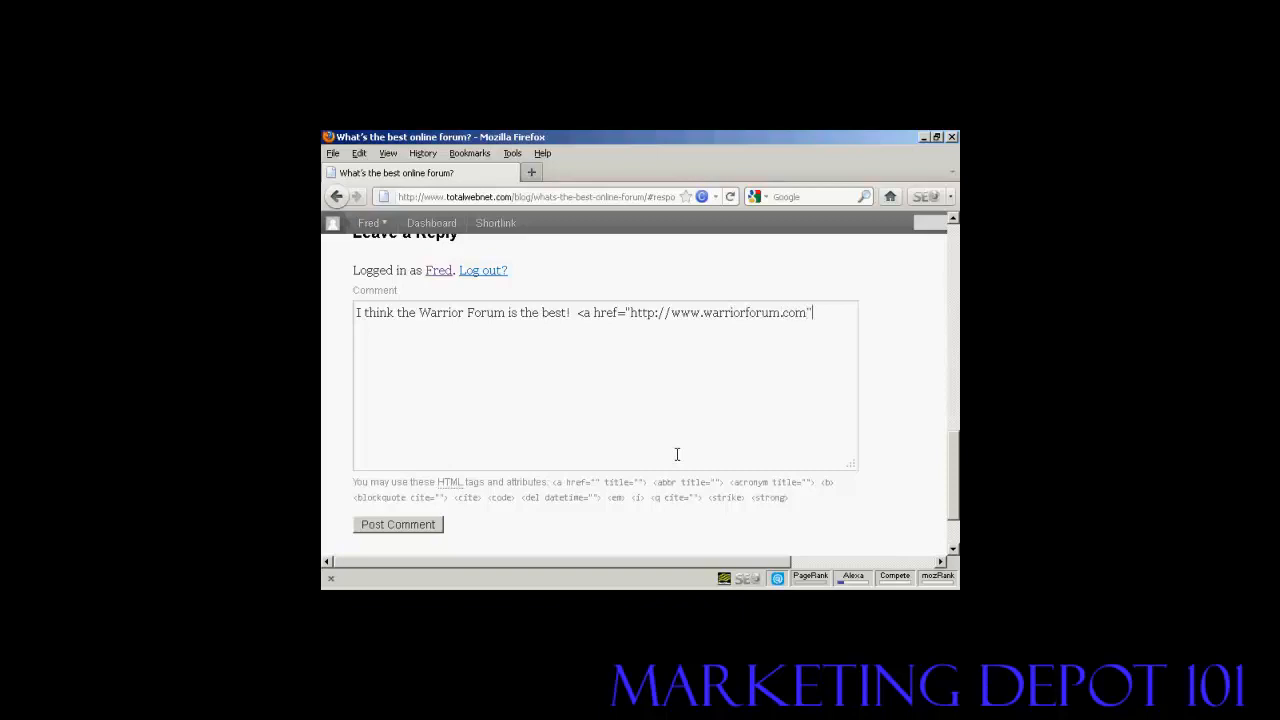
type(">")
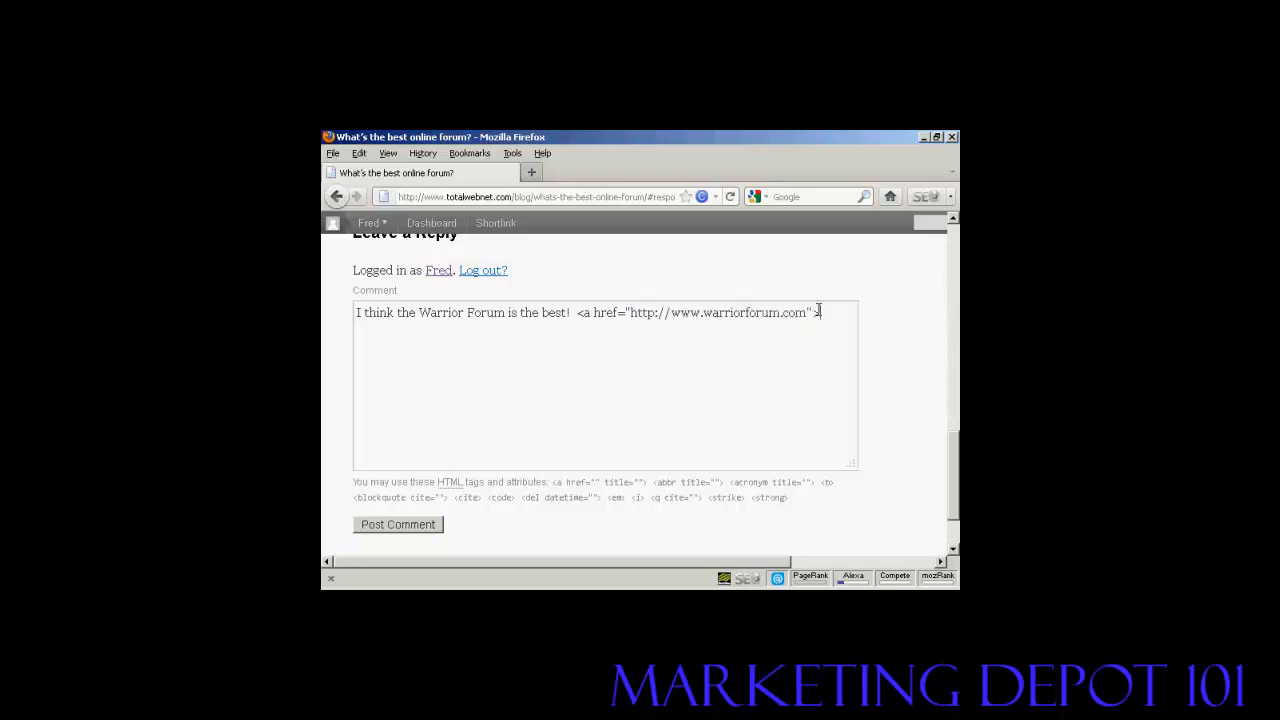
type(">")
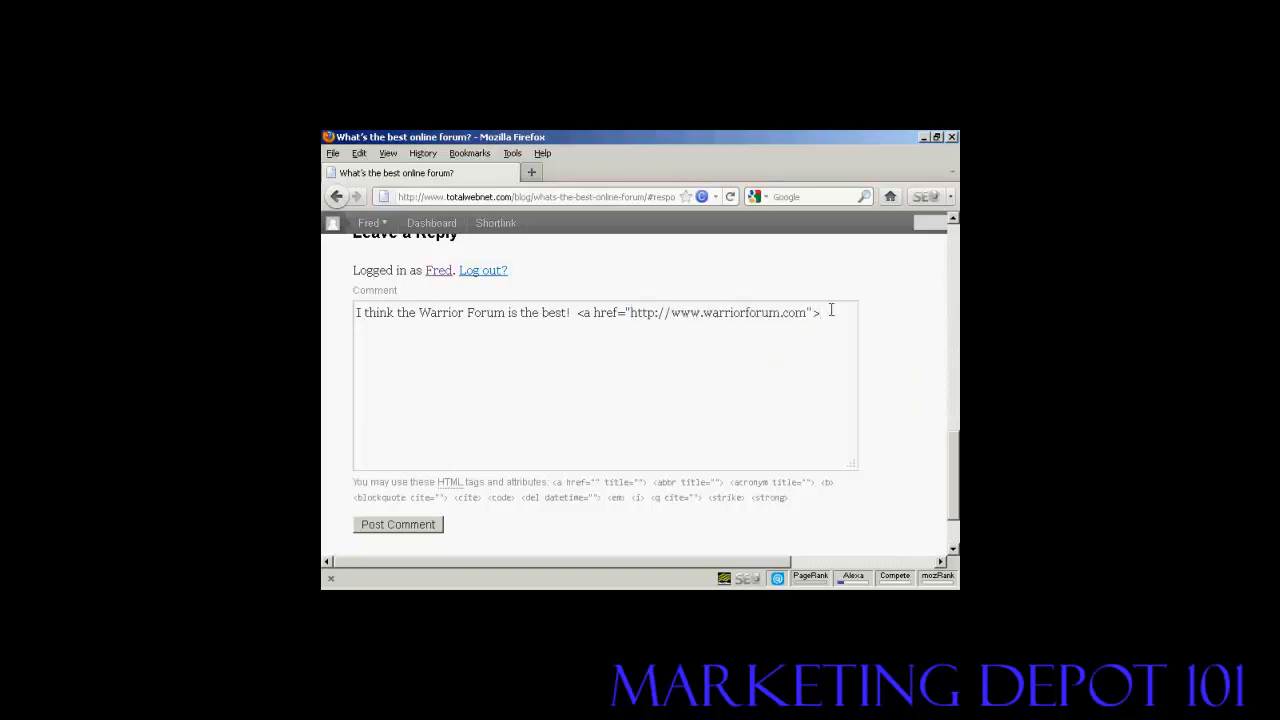
type("http://www.warriorforum.com")
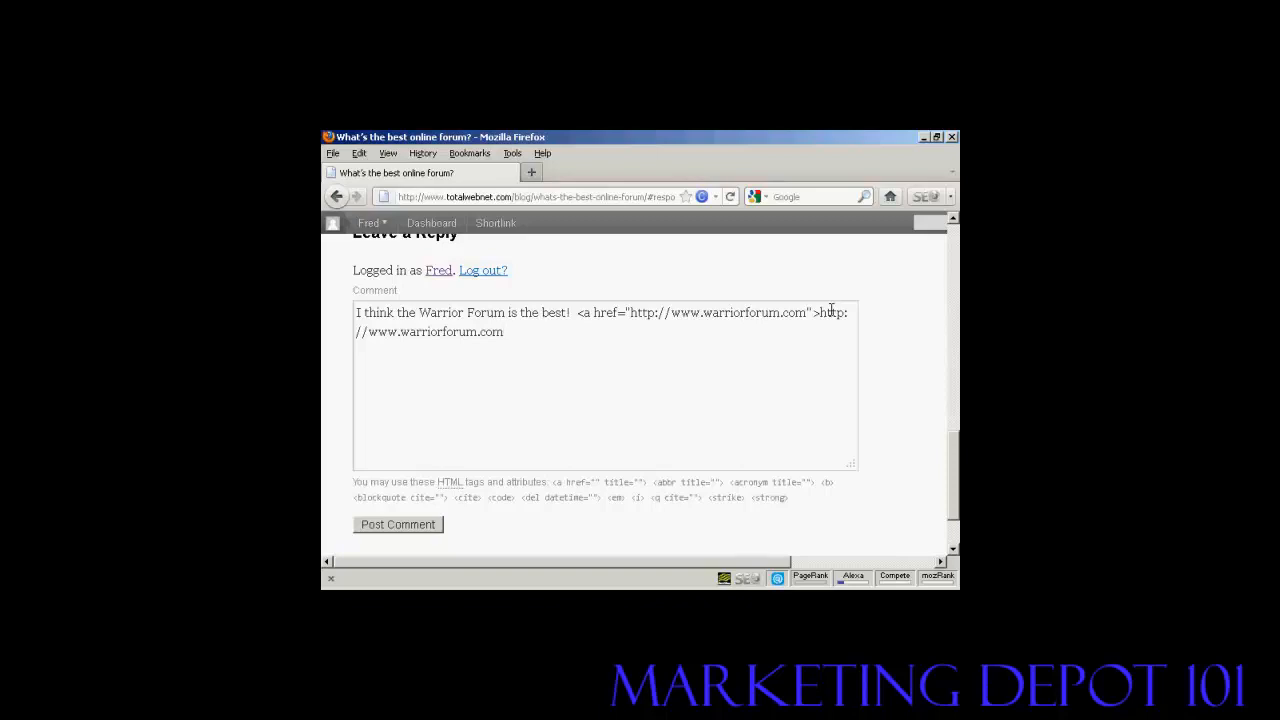
type("<")
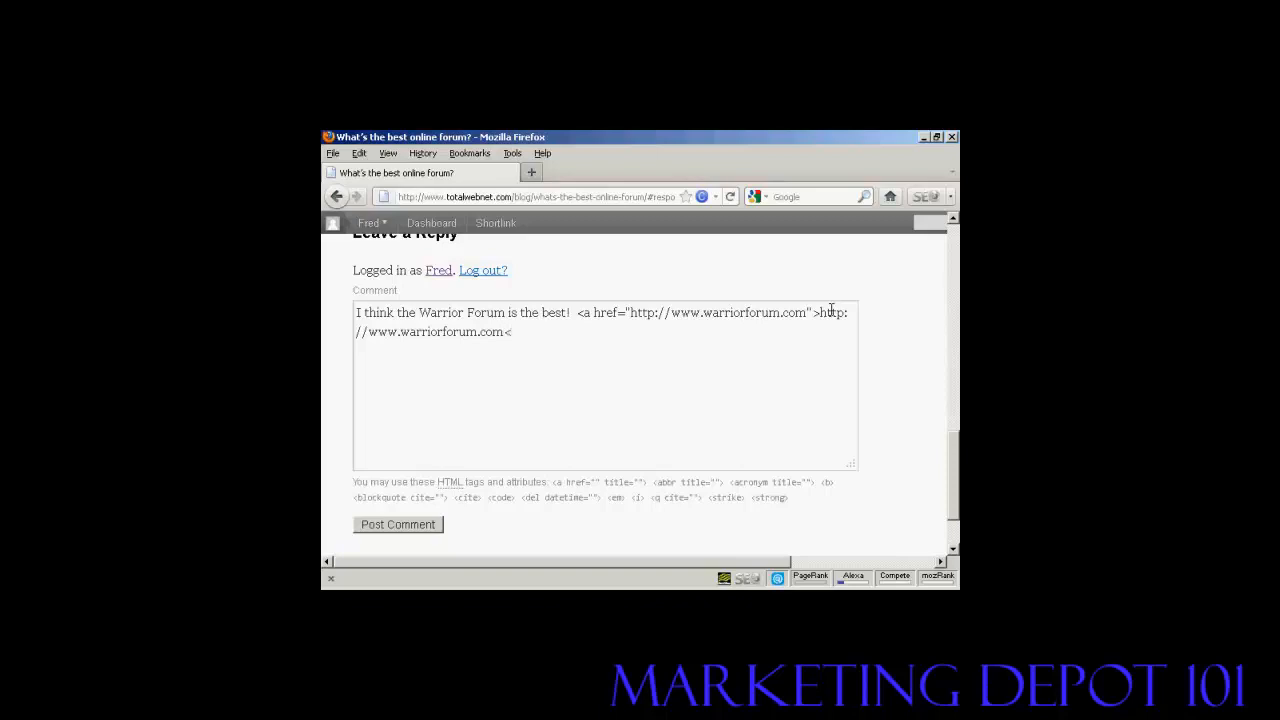
type("/a")
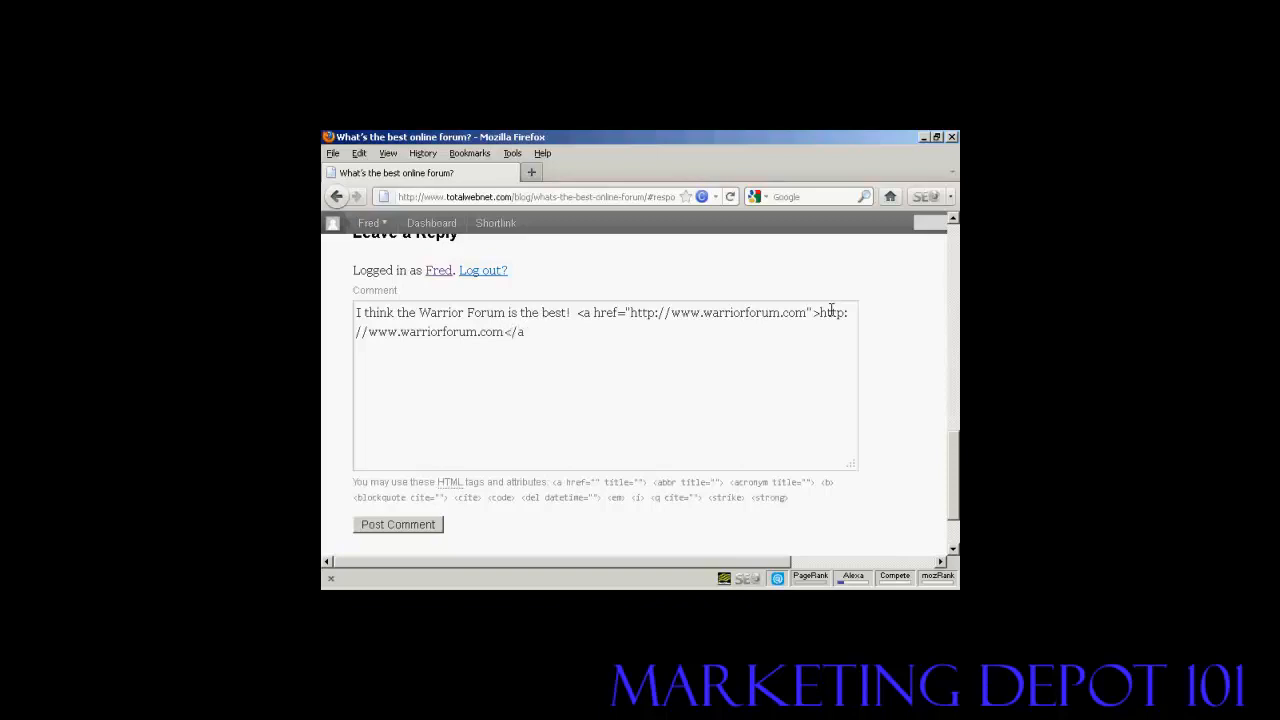
type(">")
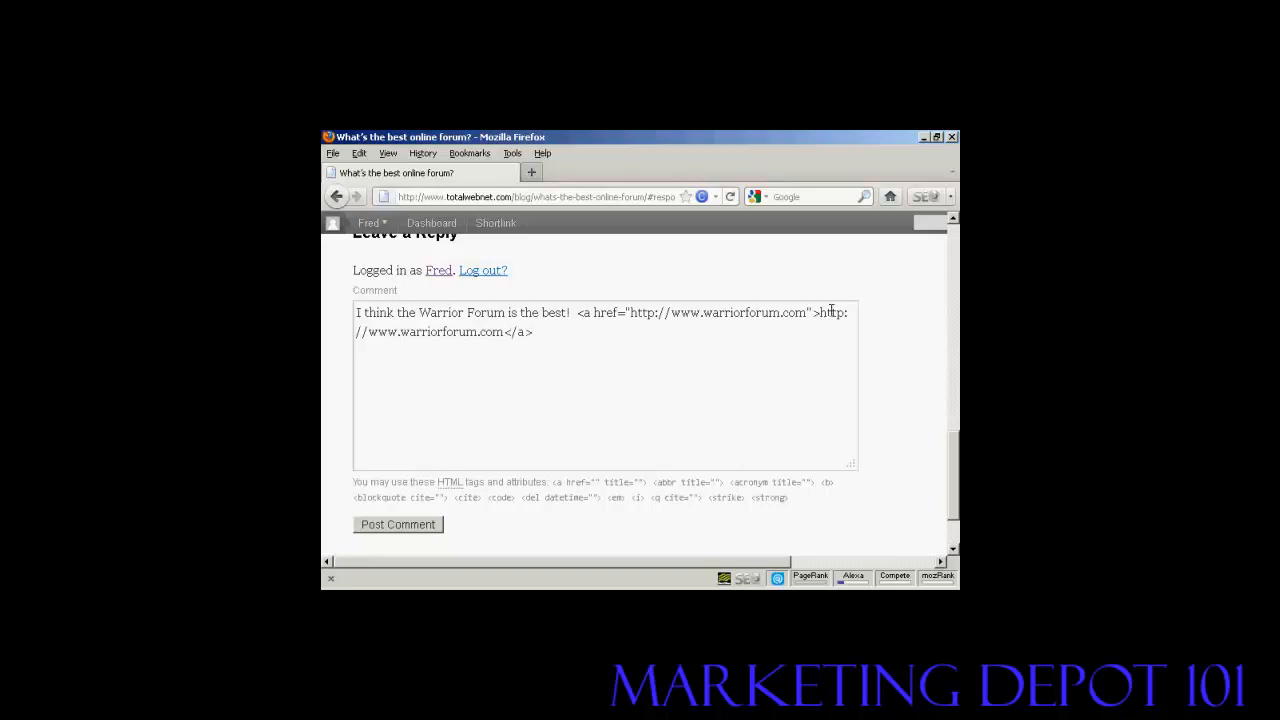
left_click(535, 331)
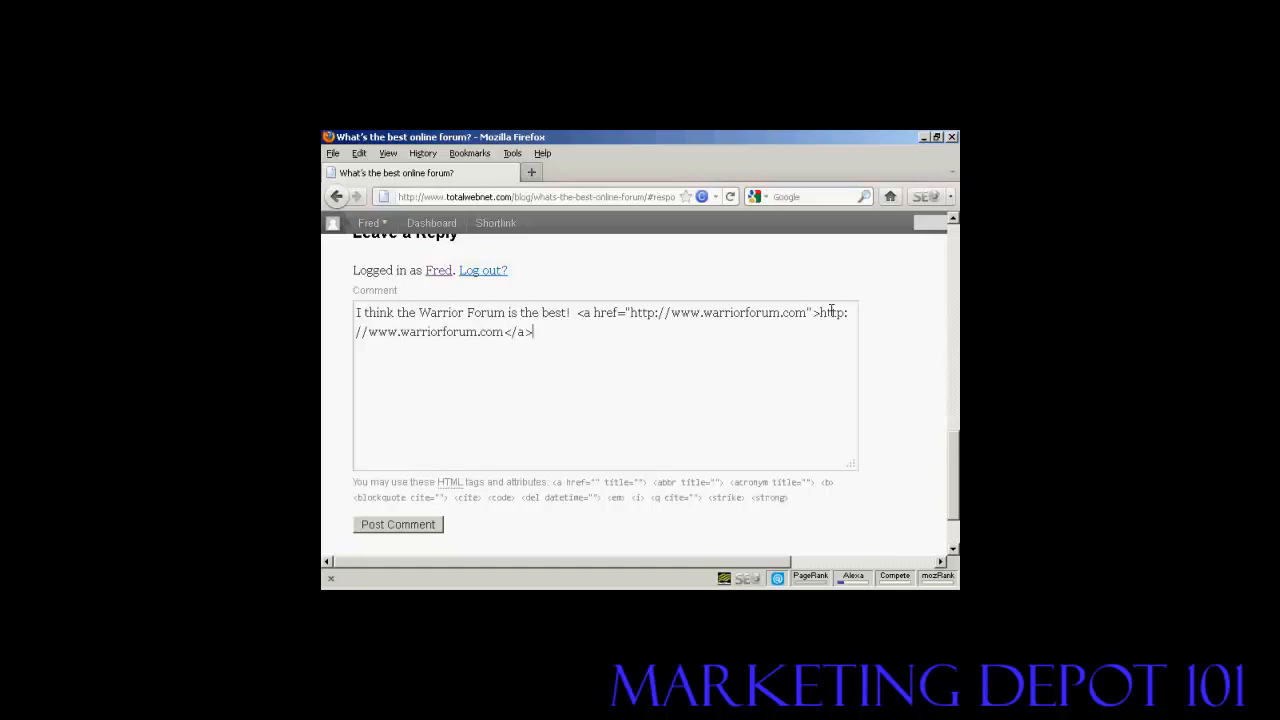
mouse_move(758, 302)
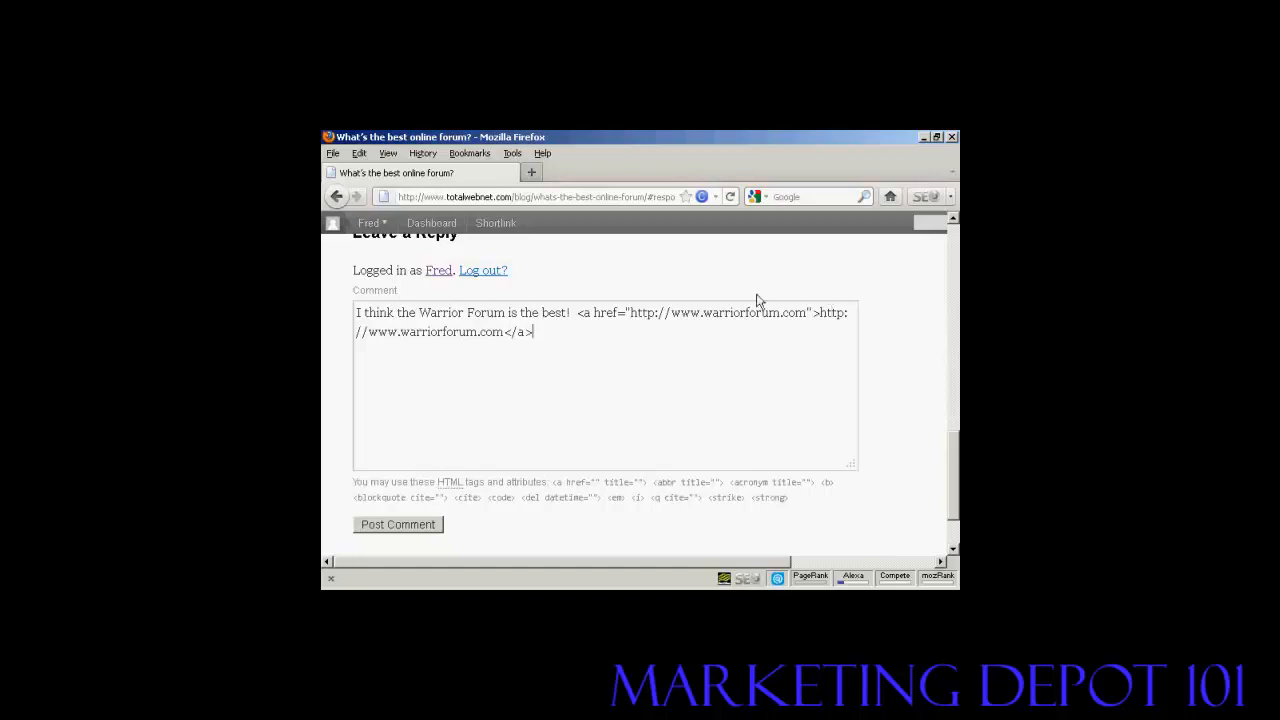
mouse_move(718, 330)
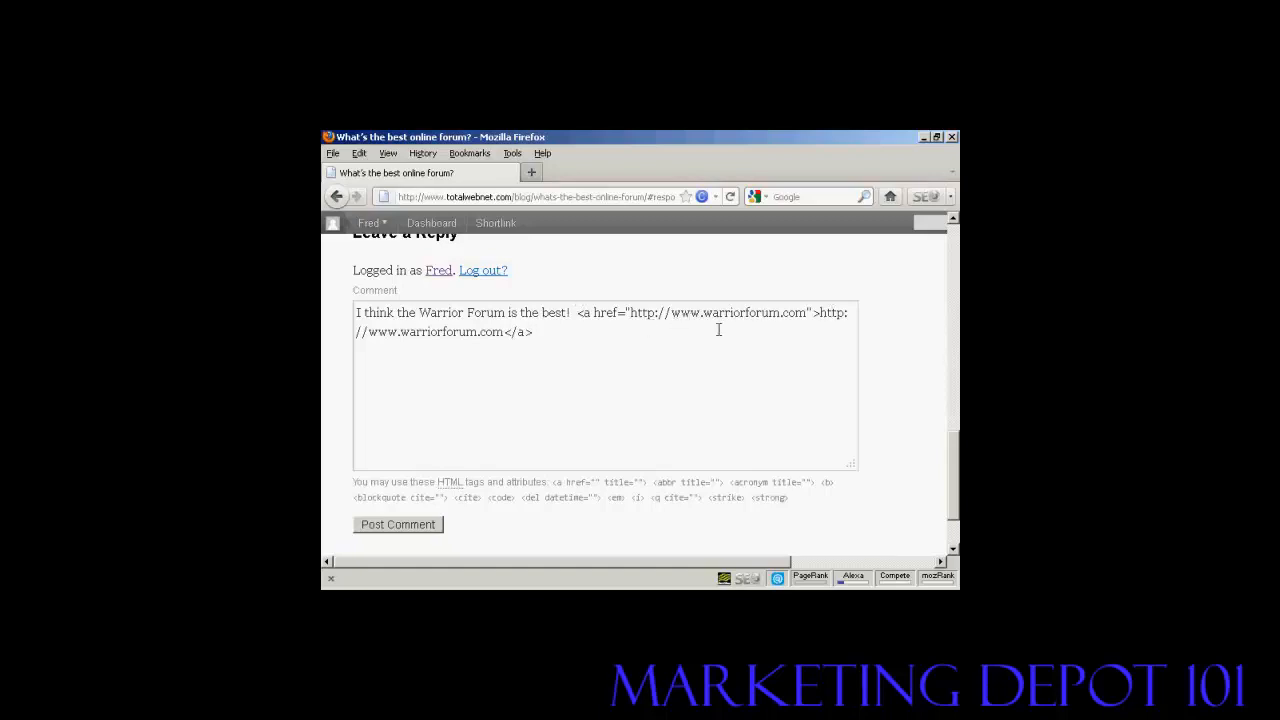
mouse_move(814, 329)
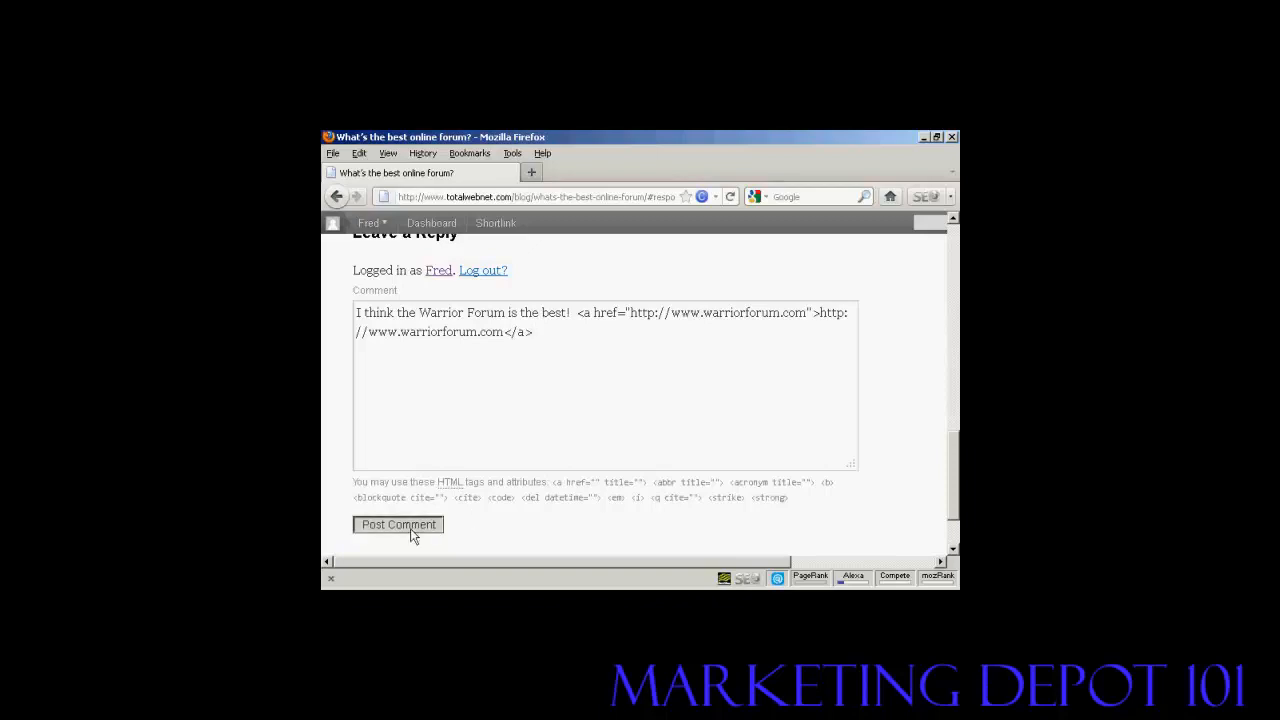
- Submit with Post Comment and scroll to the comment awaiting moderation
left_click(398, 524)
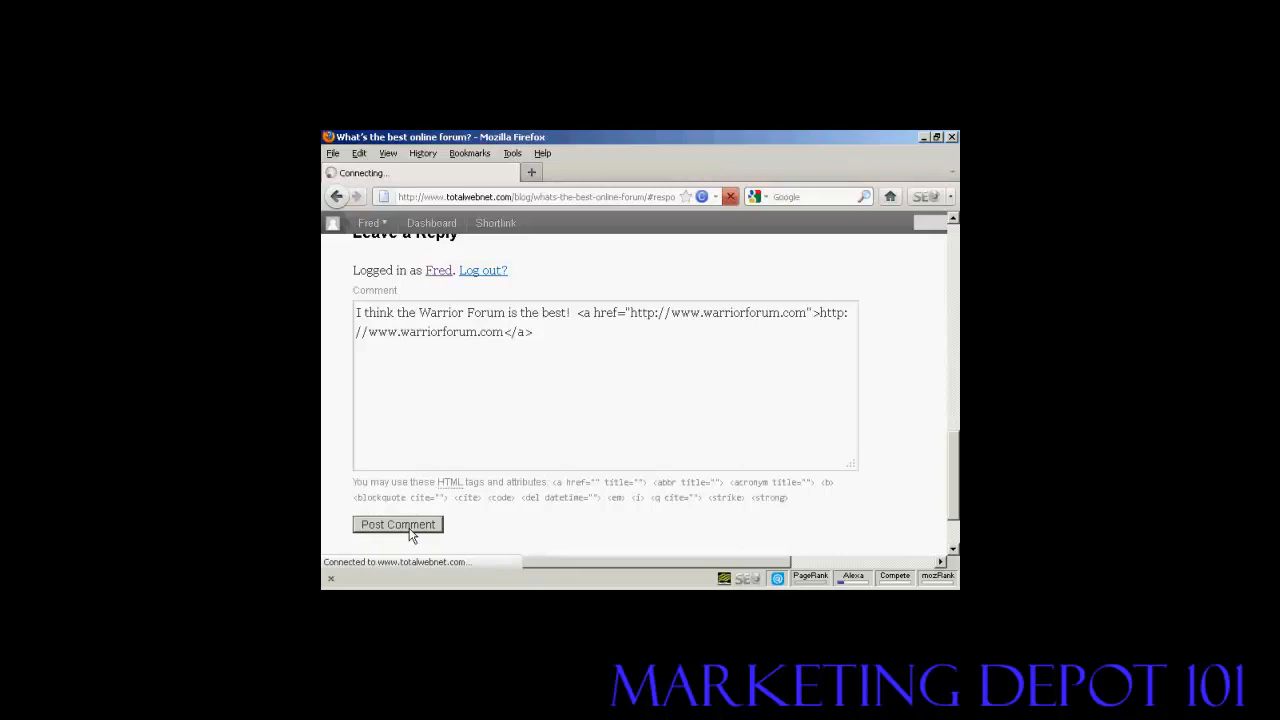
left_click(397, 524)
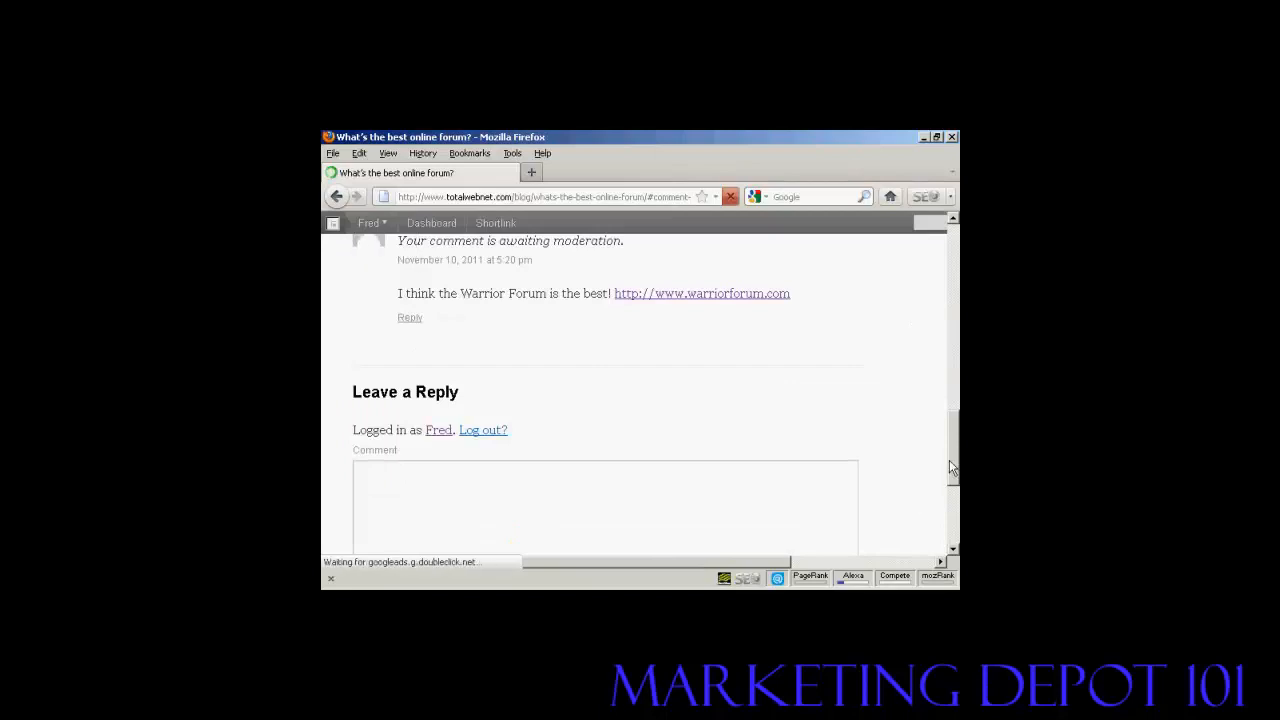
scroll("up", 3)
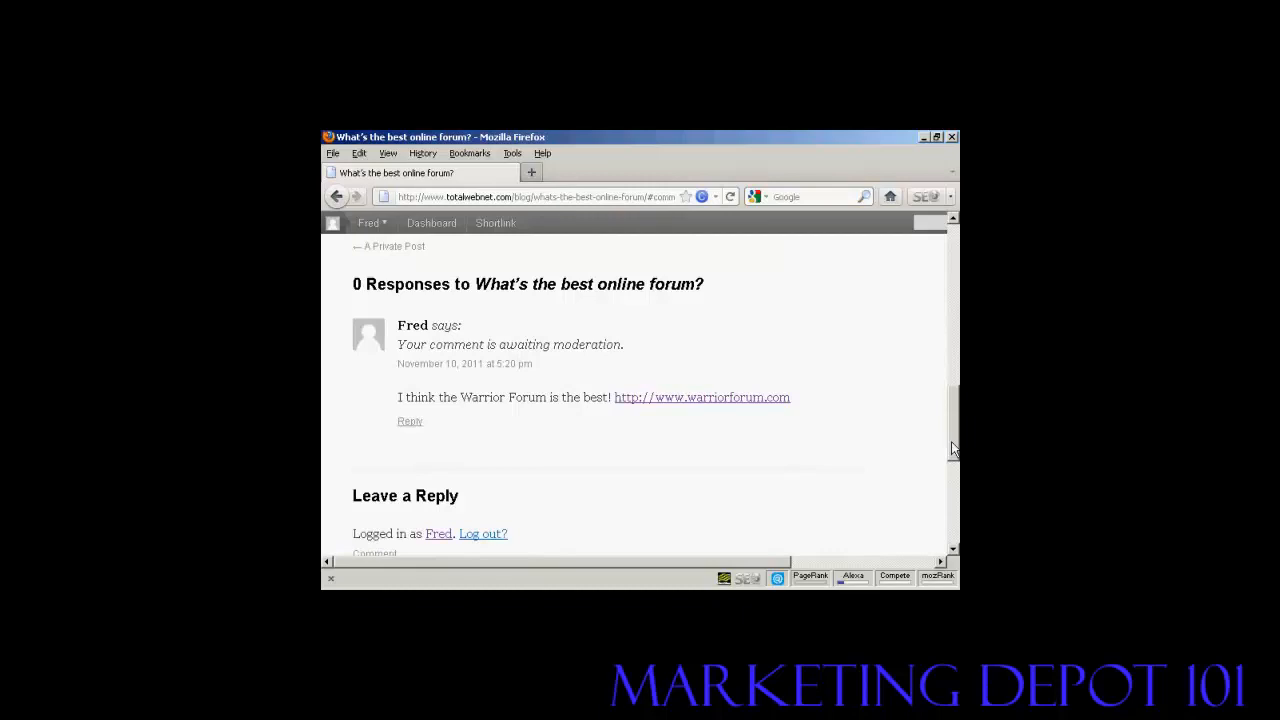
mouse_move(641, 438)
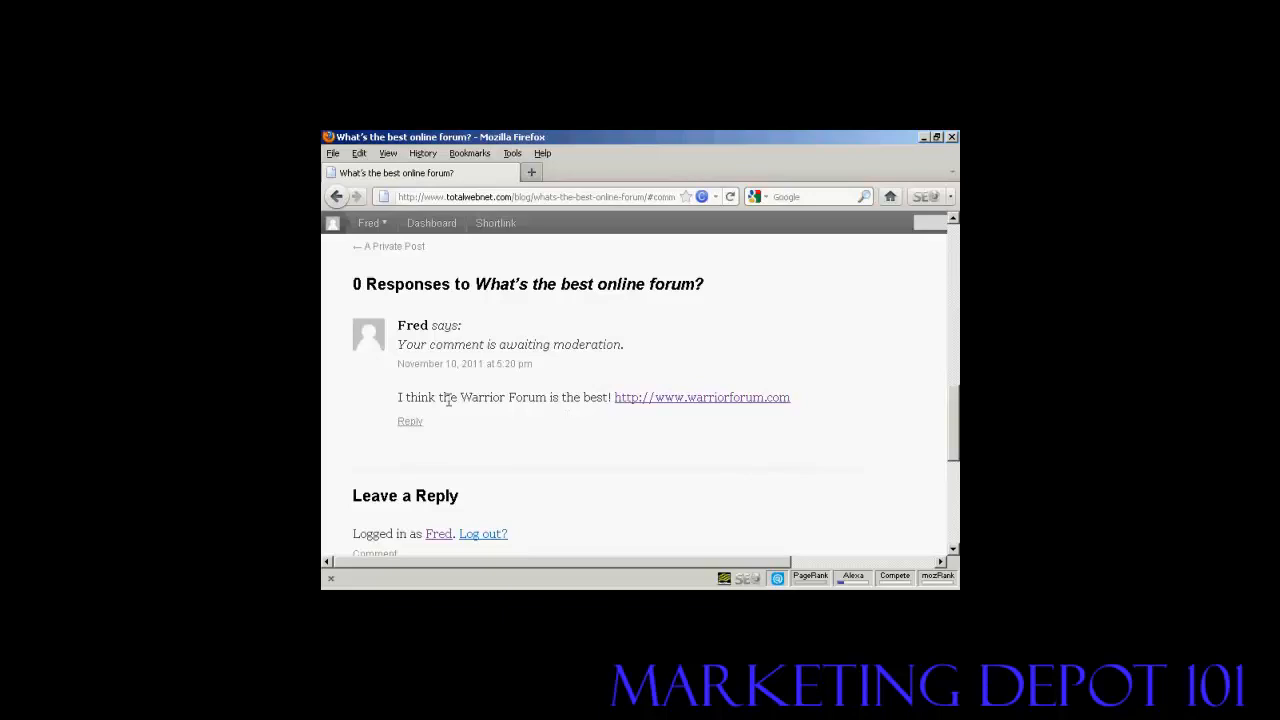
mouse_move(575, 413)
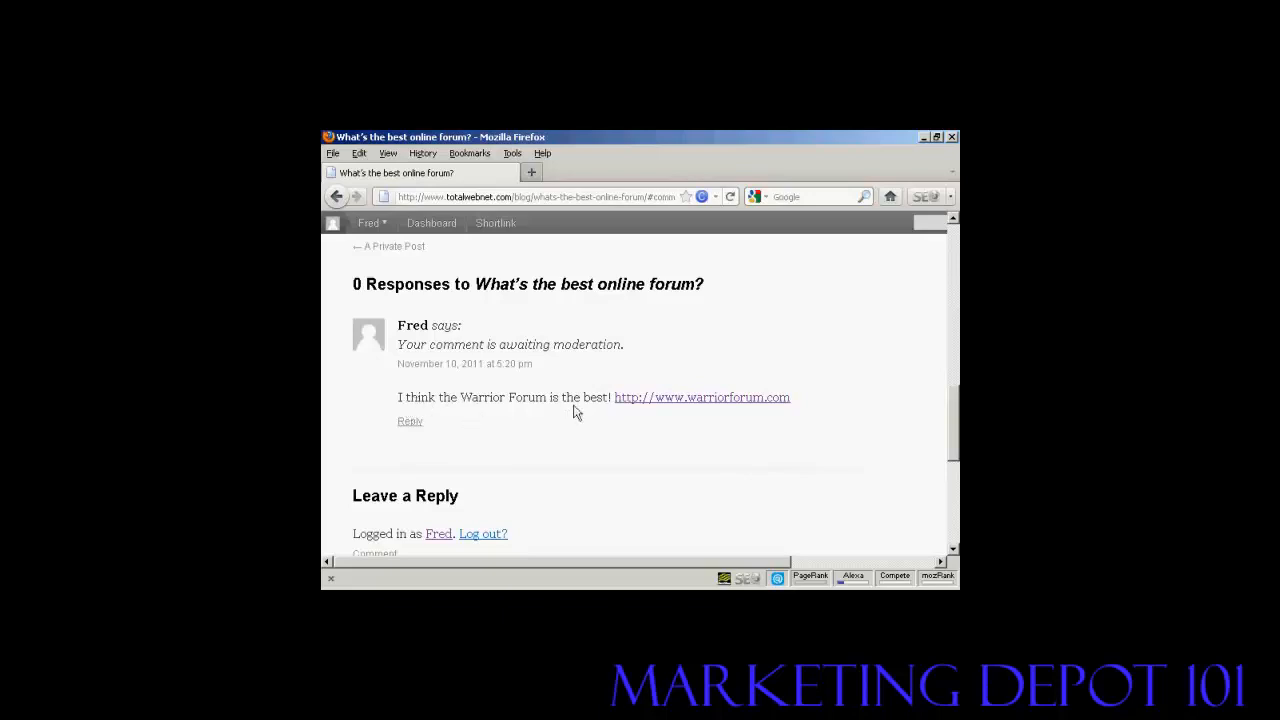
mouse_move(745, 400)
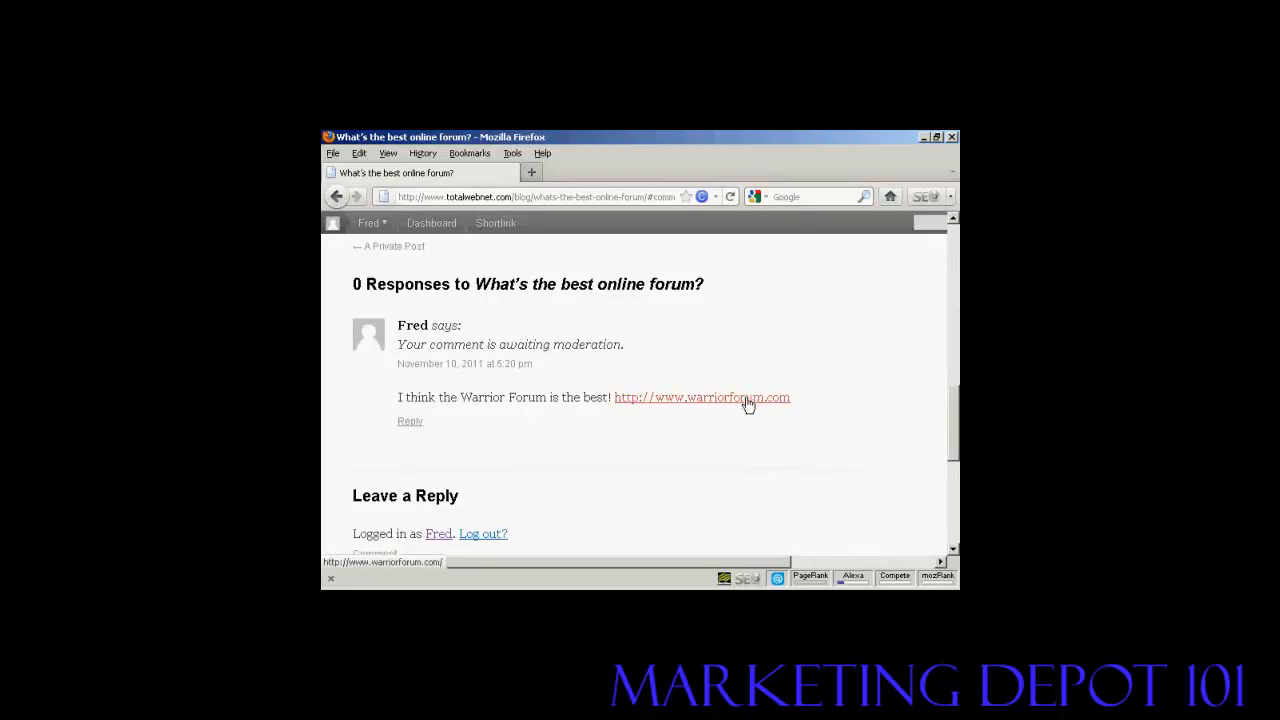
mouse_move(750, 459)
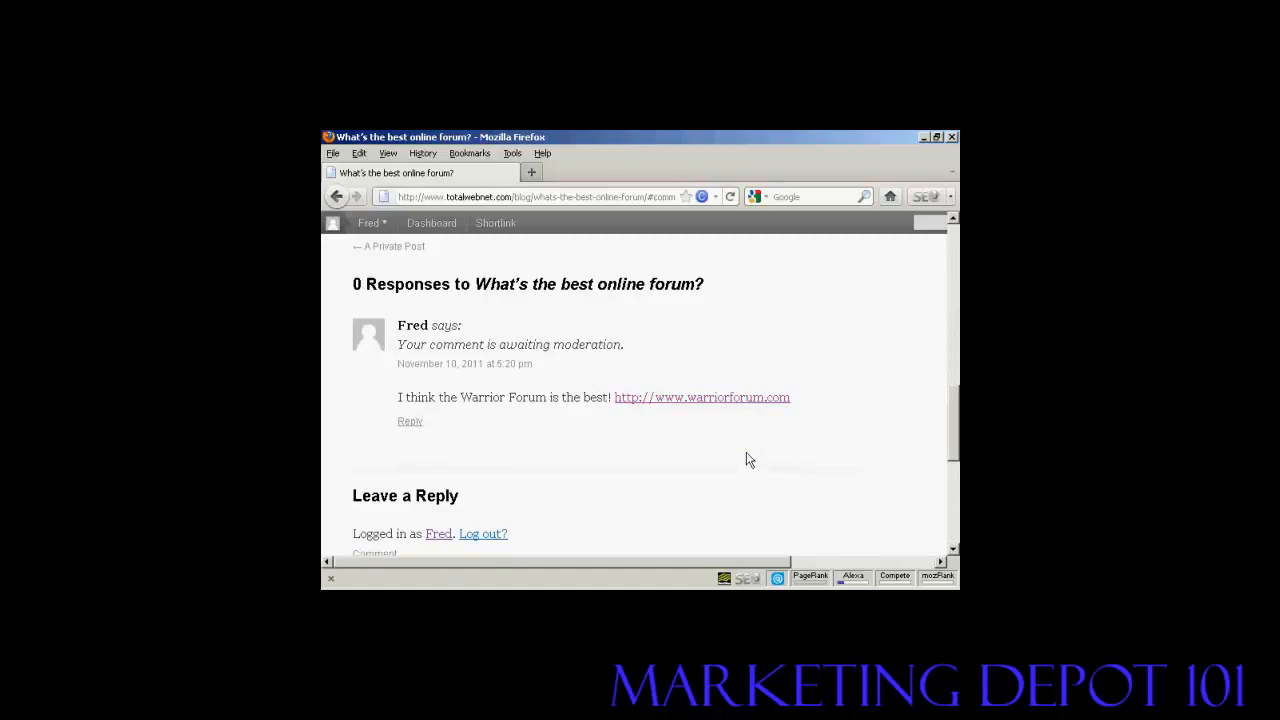